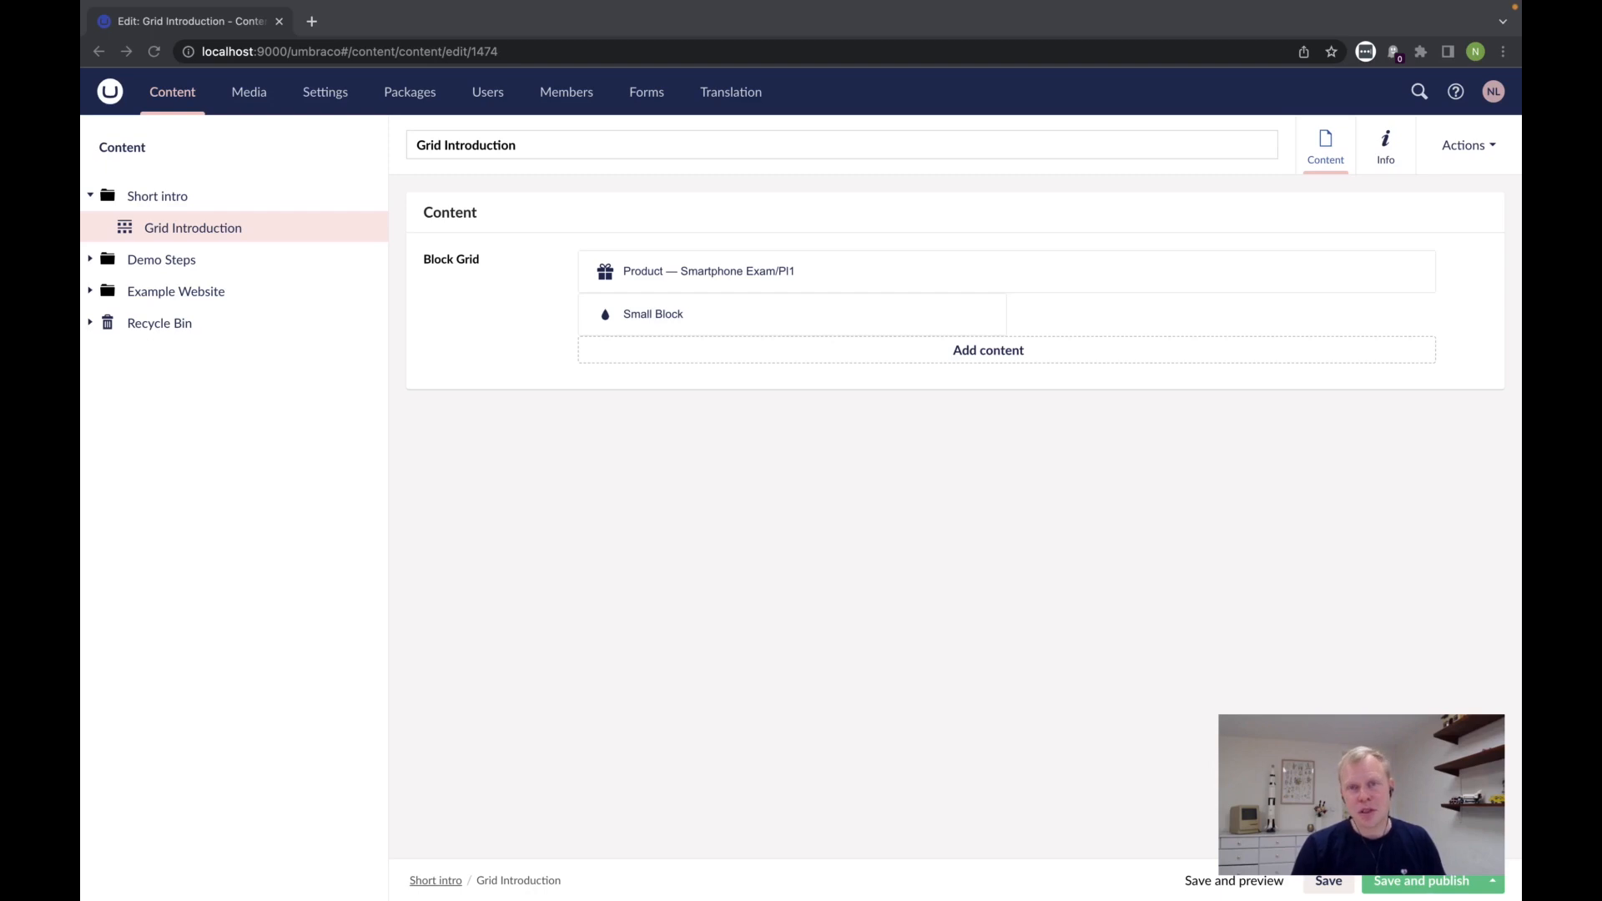
mouse_move(473, 389)
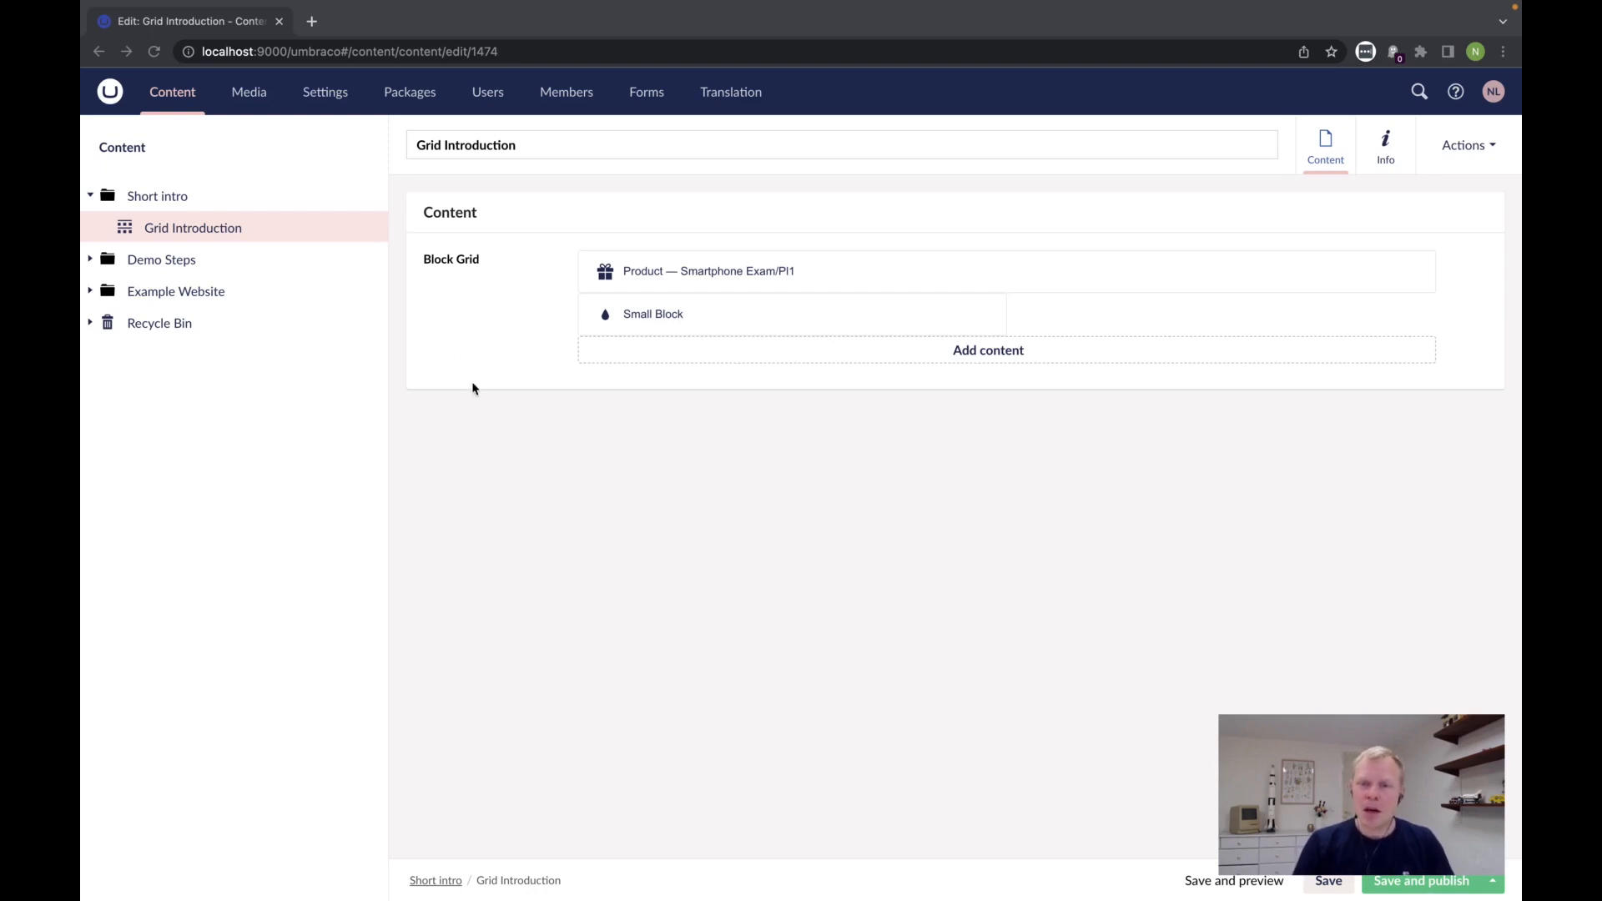
Add a second Small Block next to the existing one in the Grid Introduction block grid.
left_click(709, 271)
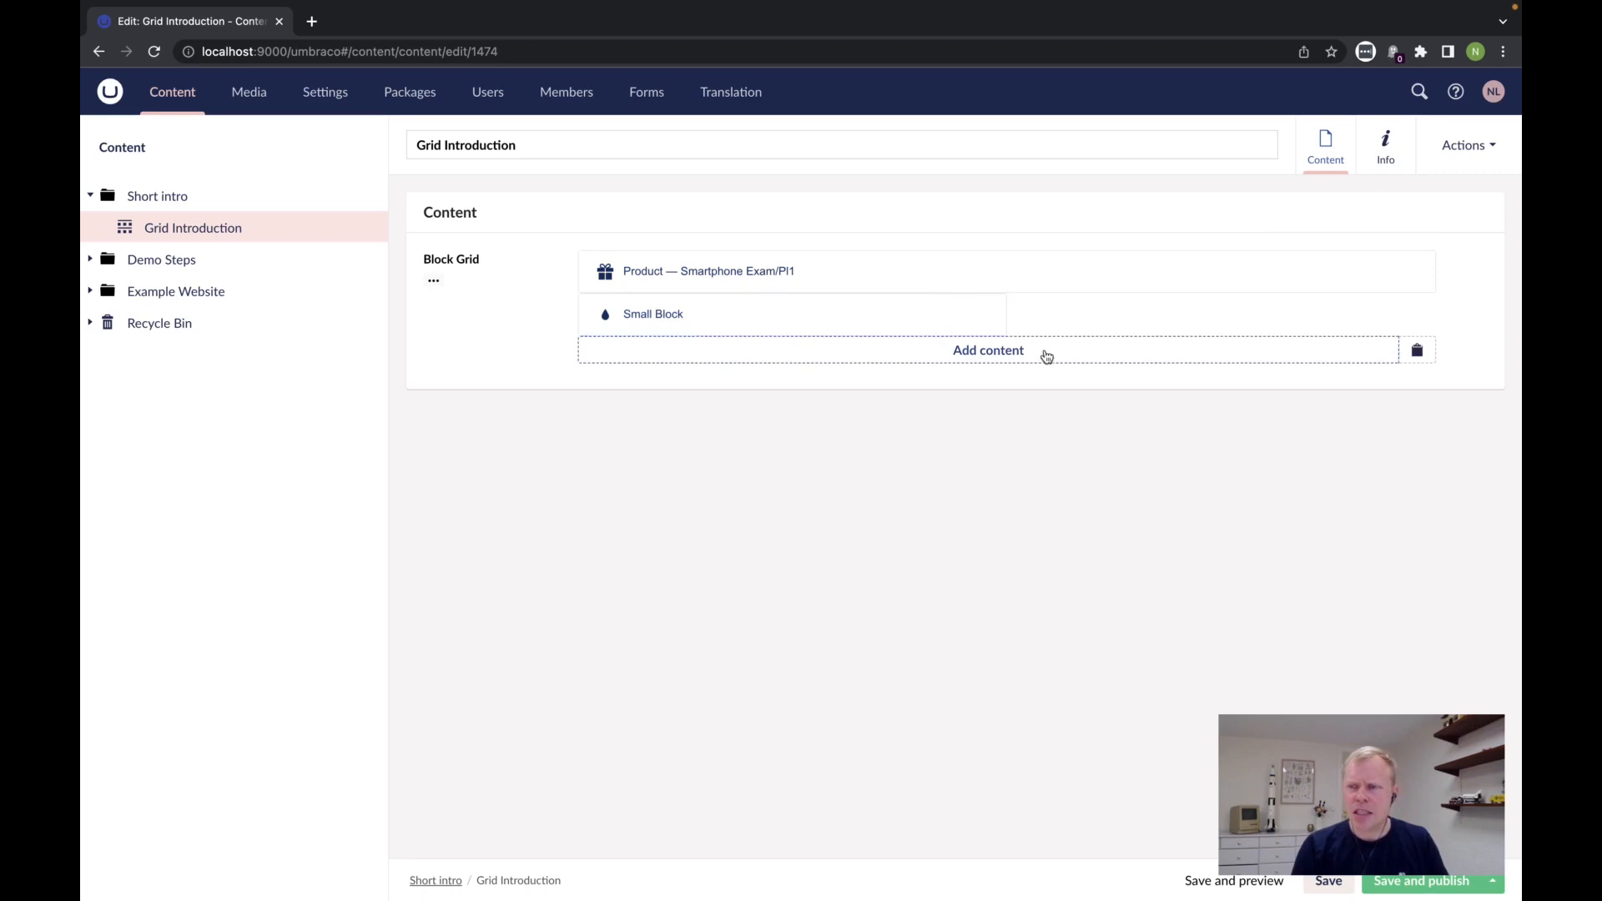
left_click(986, 348)
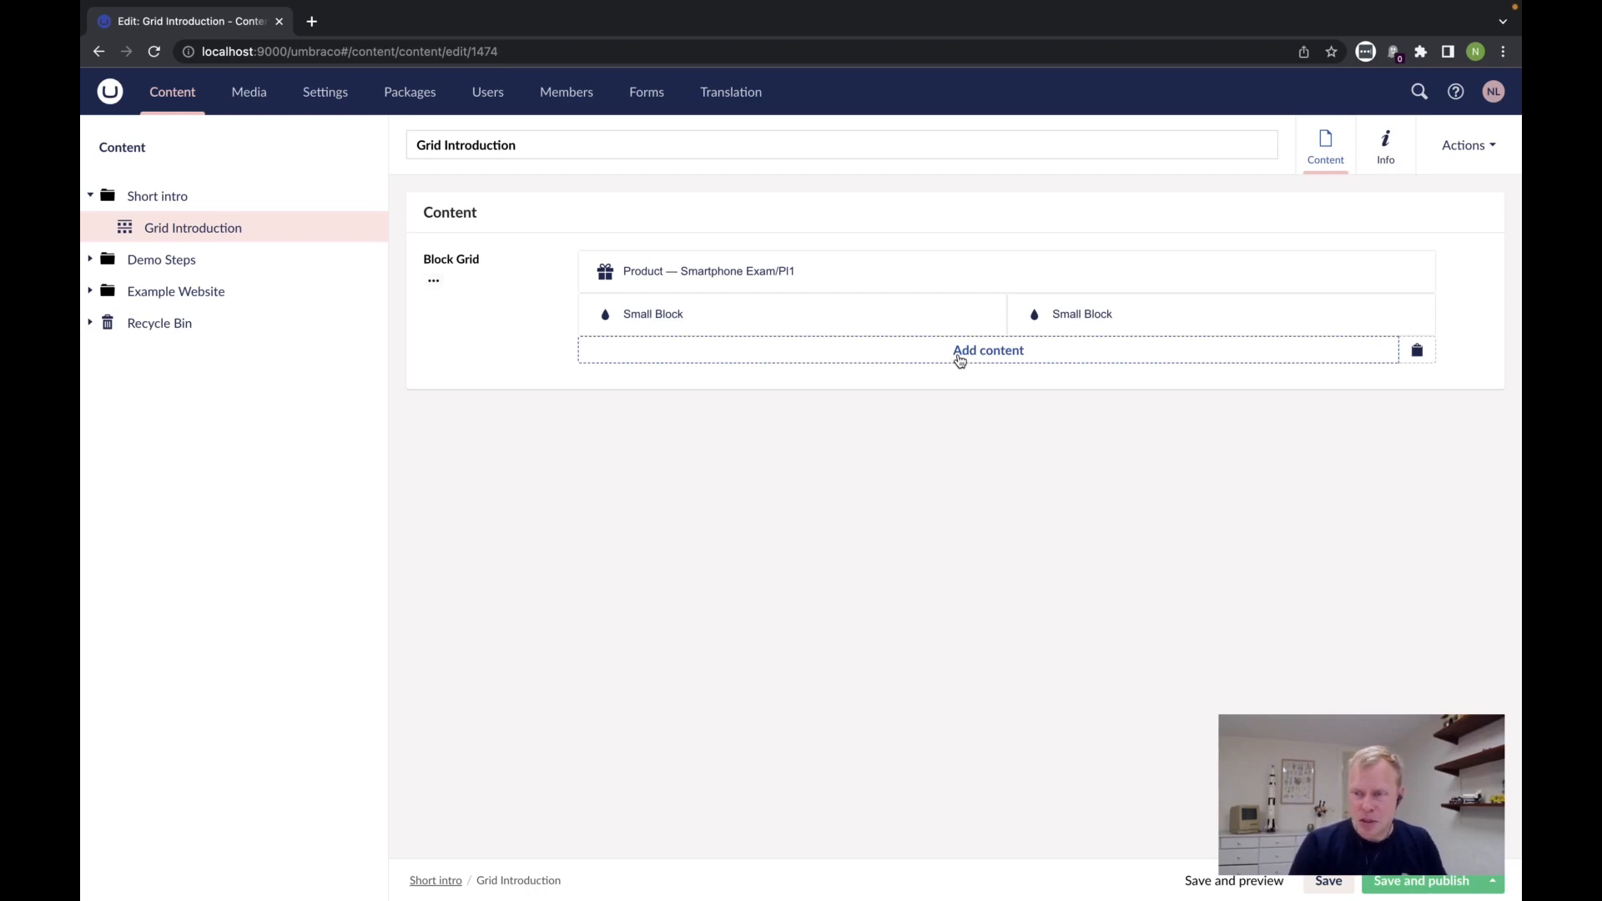
left_click(987, 349)
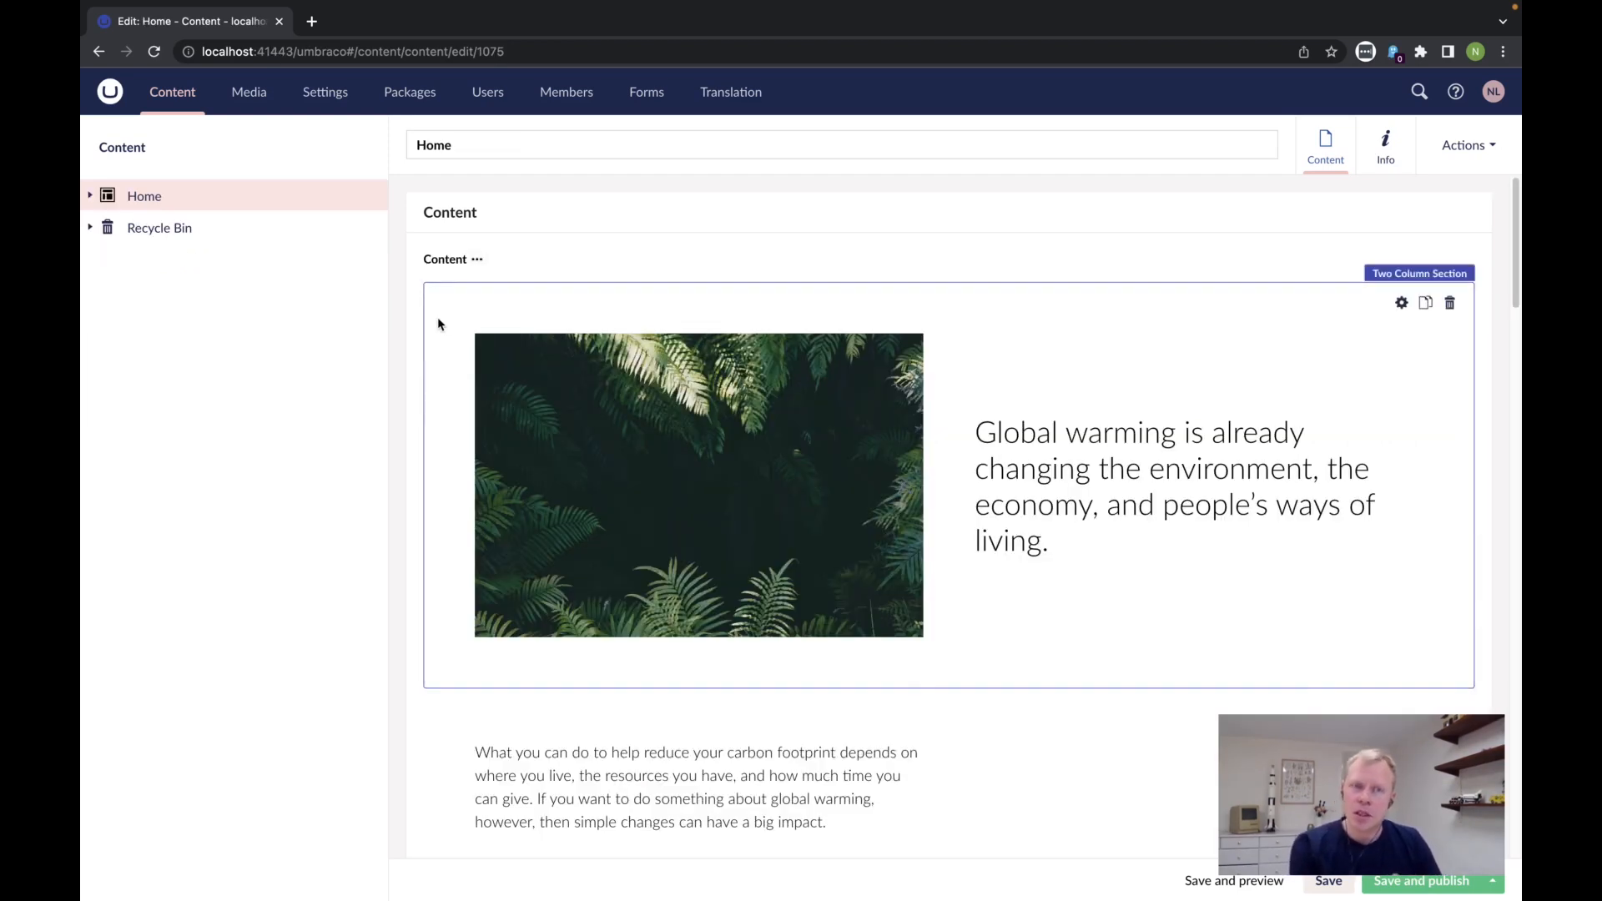
mouse_move(519, 302)
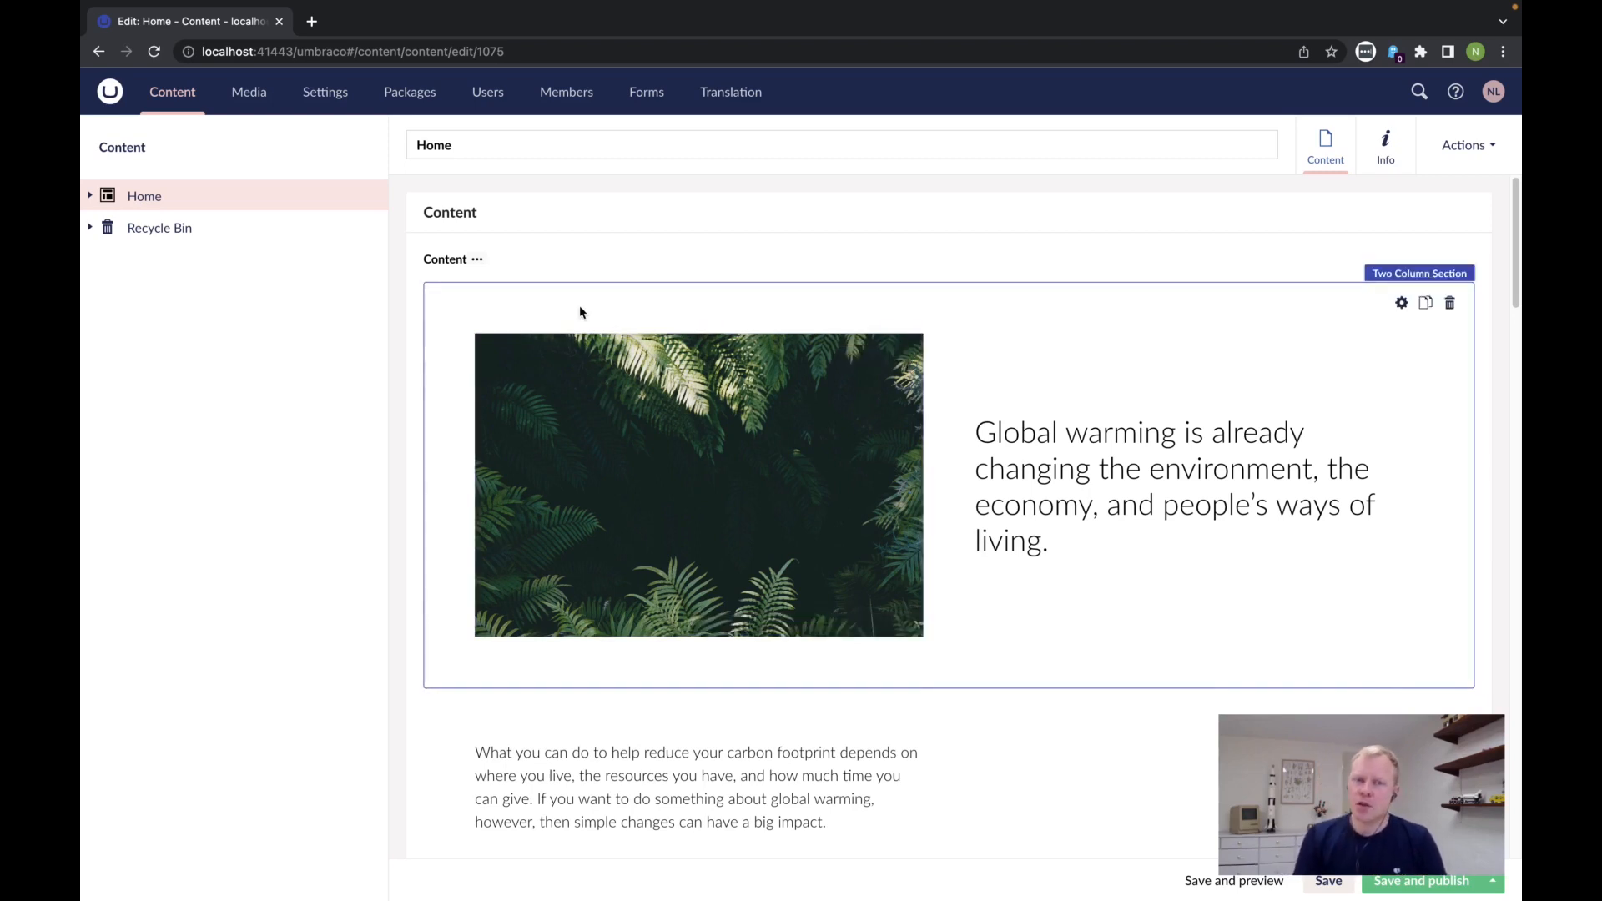
mouse_move(586, 326)
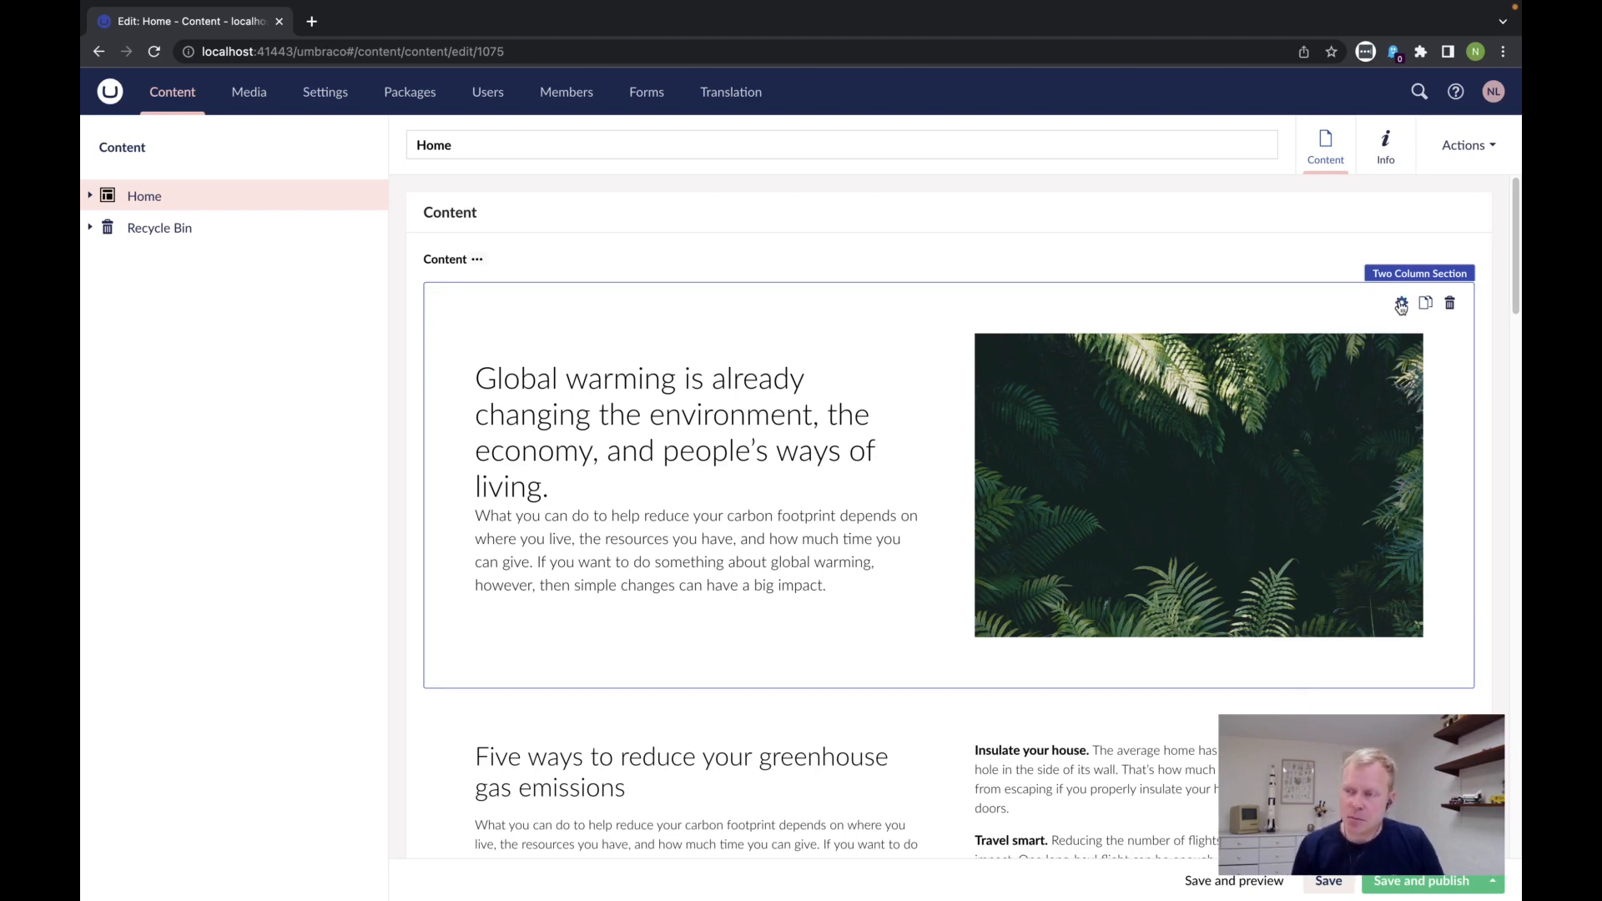
Apply the beige Background color swatch to the Two Column Section and confirm.
left_click(1400, 303)
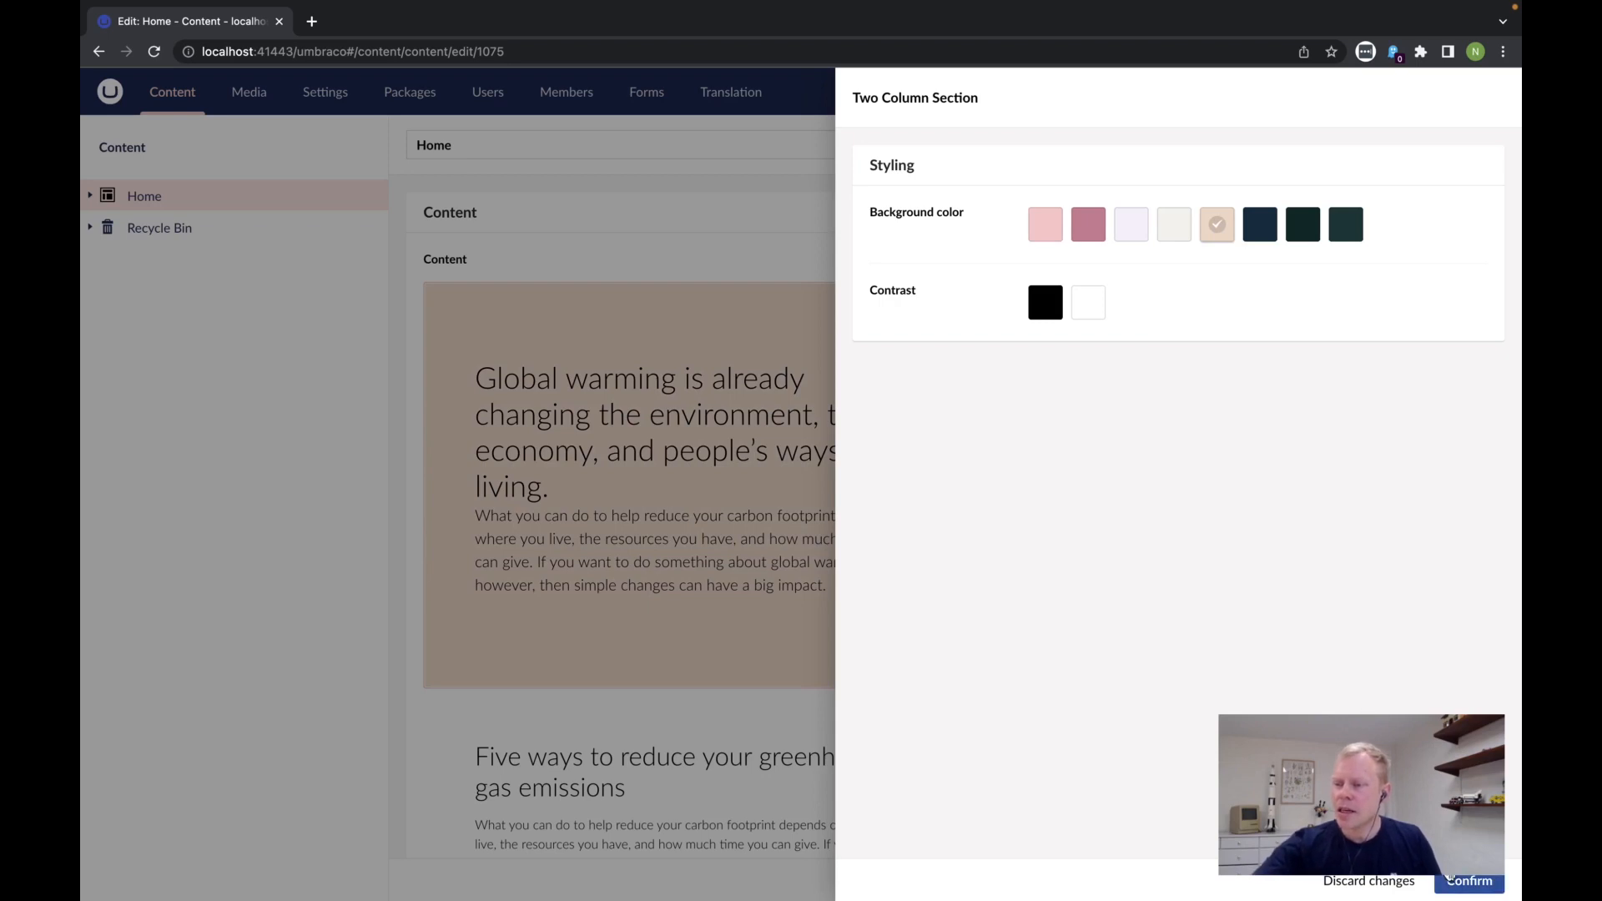
left_click(1468, 881)
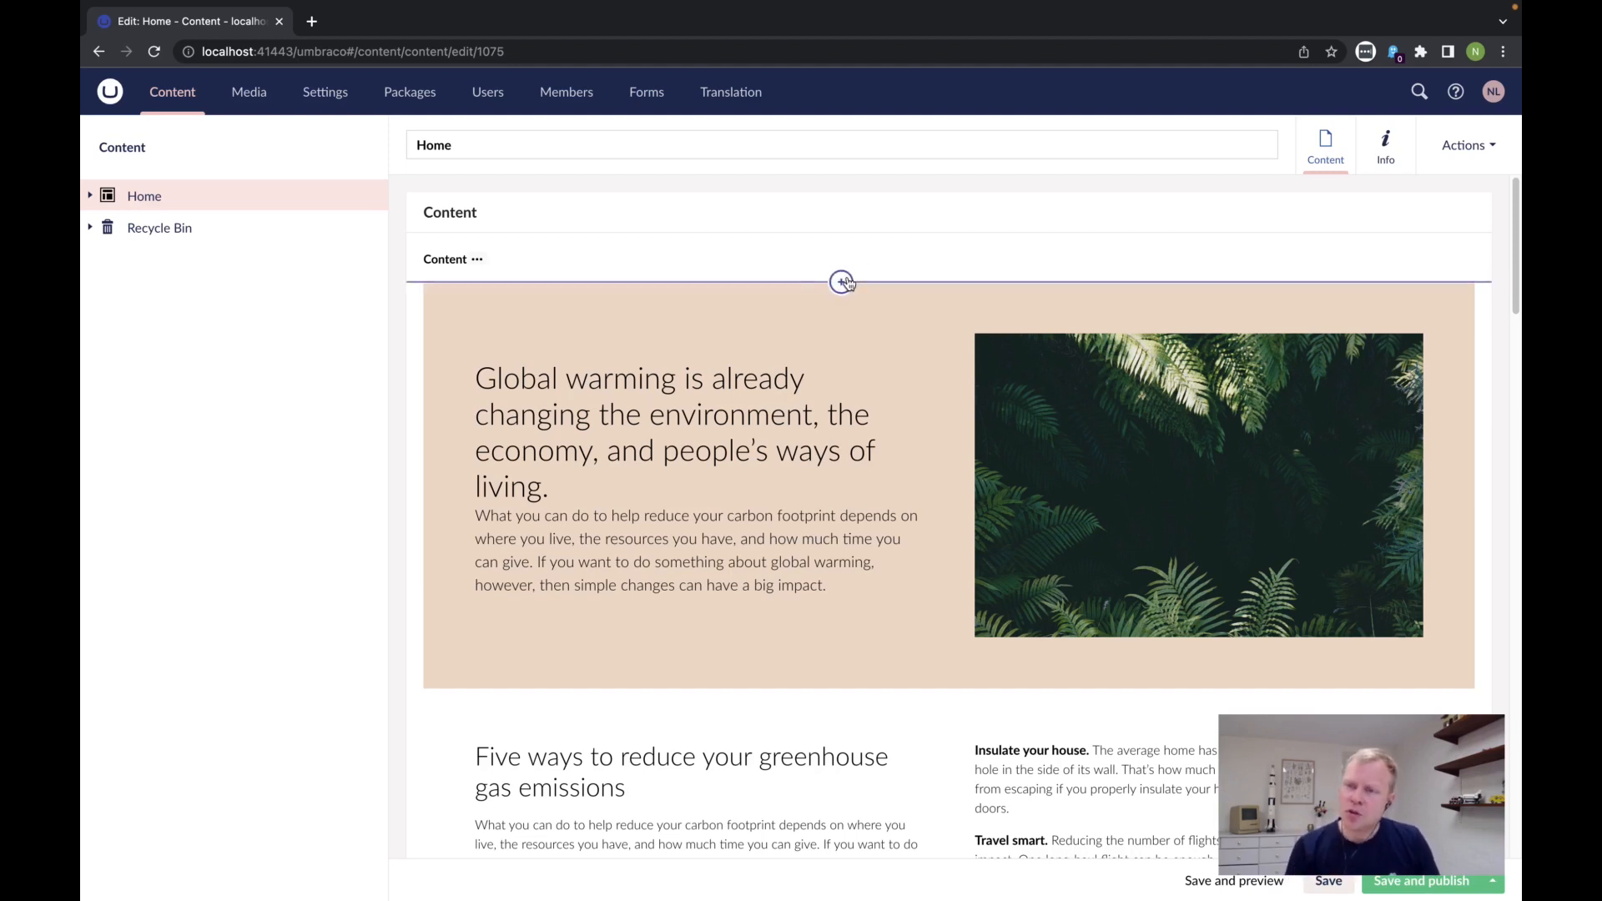
Insert a Hero block above the first section with the global warming sentence as headline.
left_click(842, 281)
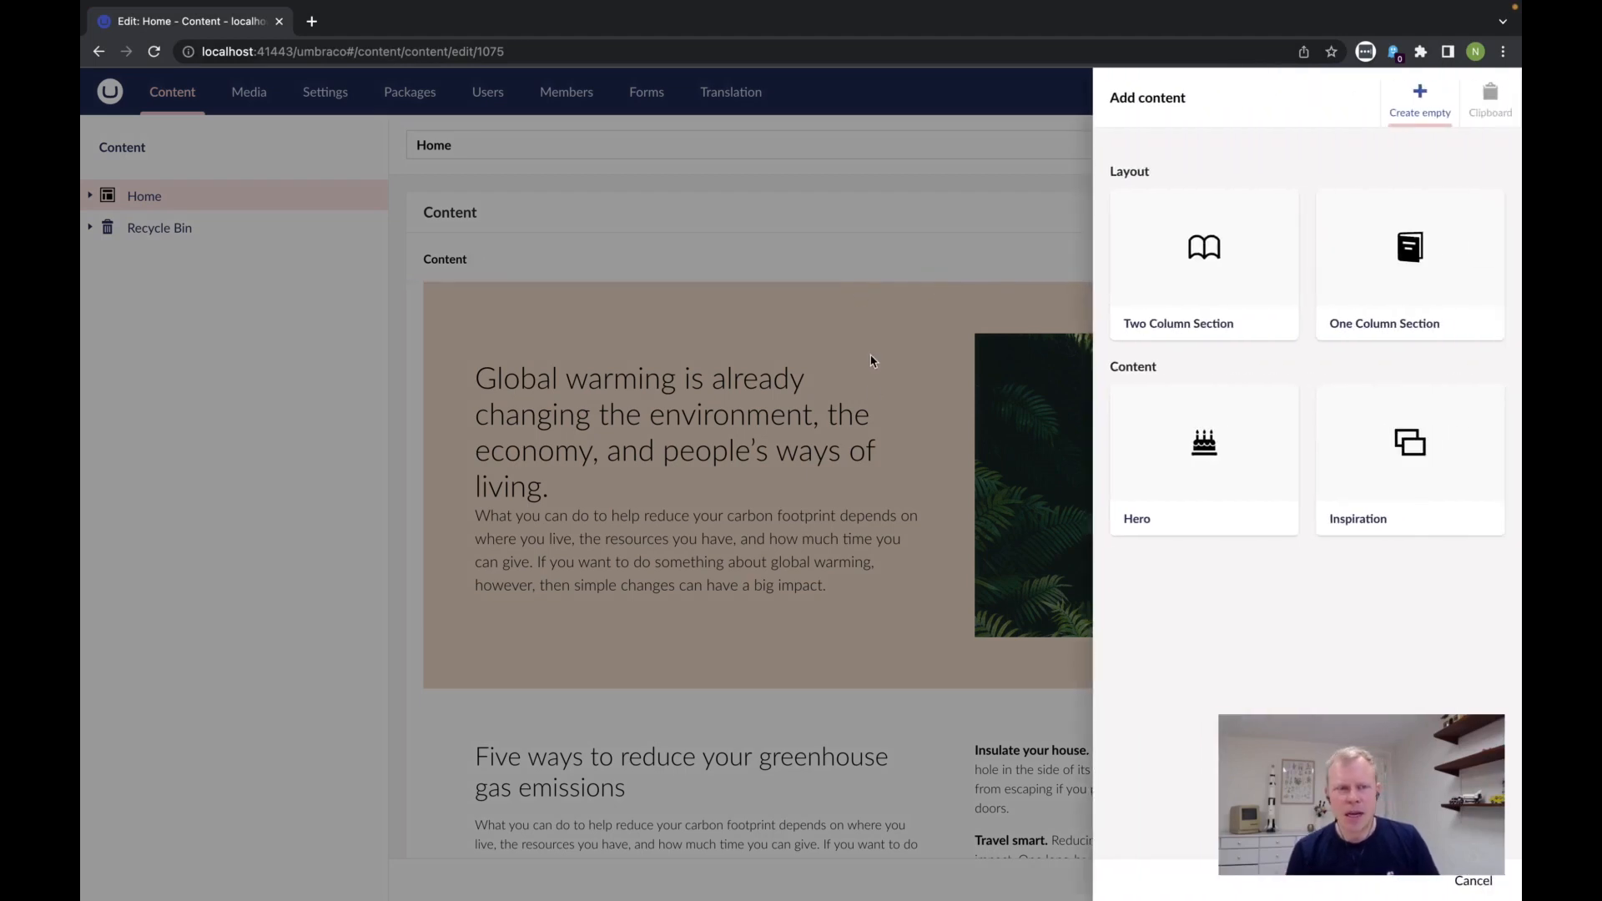
left_click(1204, 457)
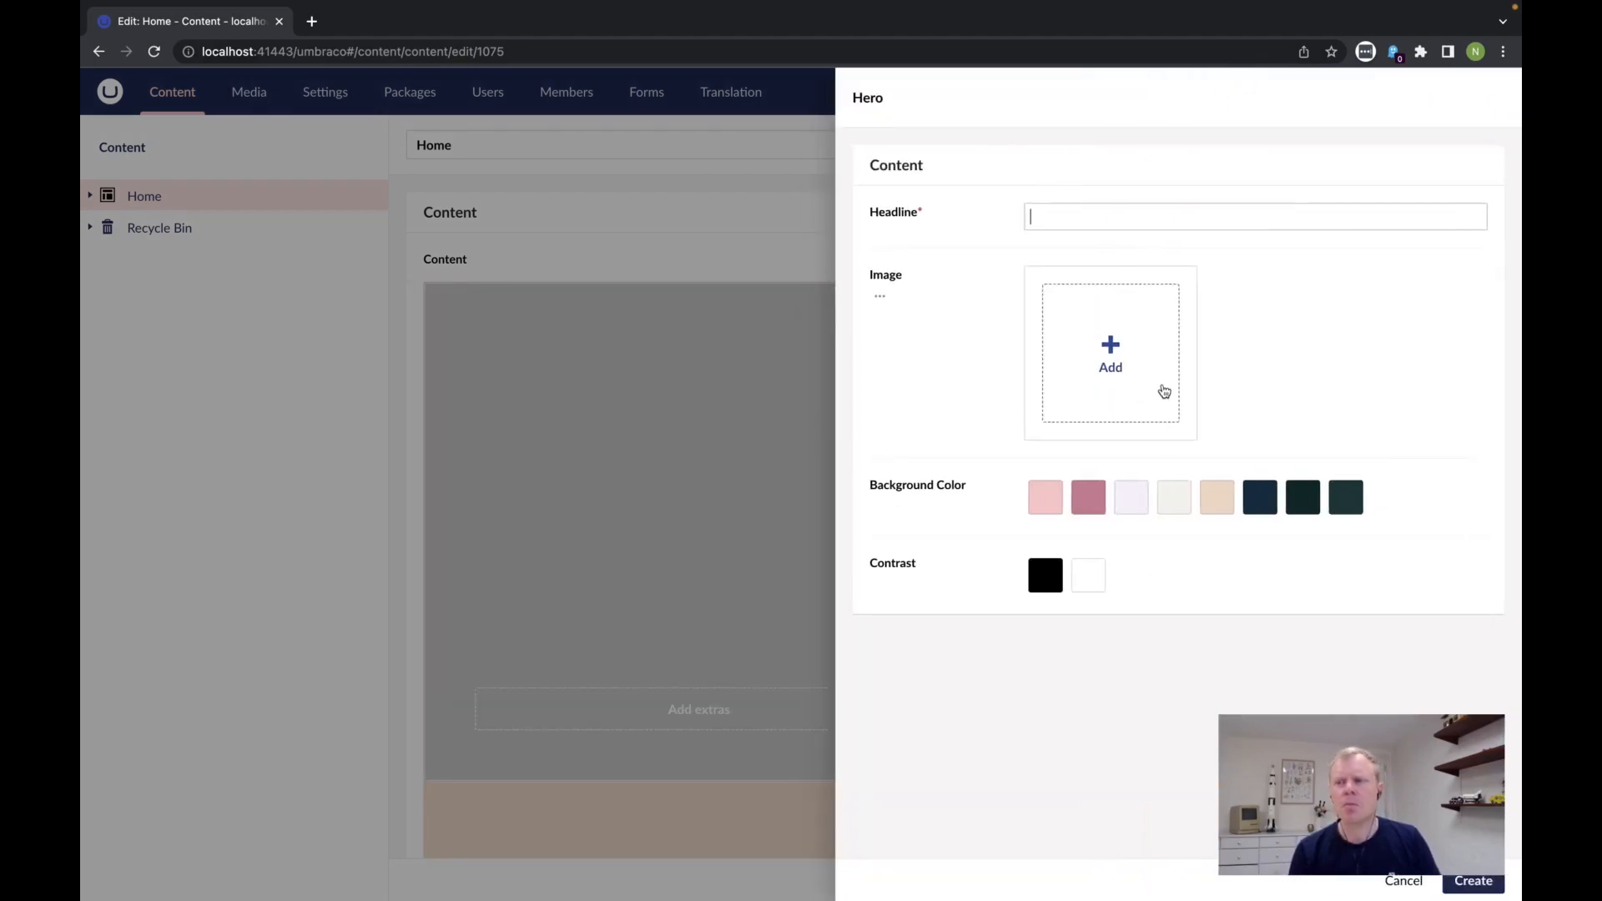
left_click(1253, 215)
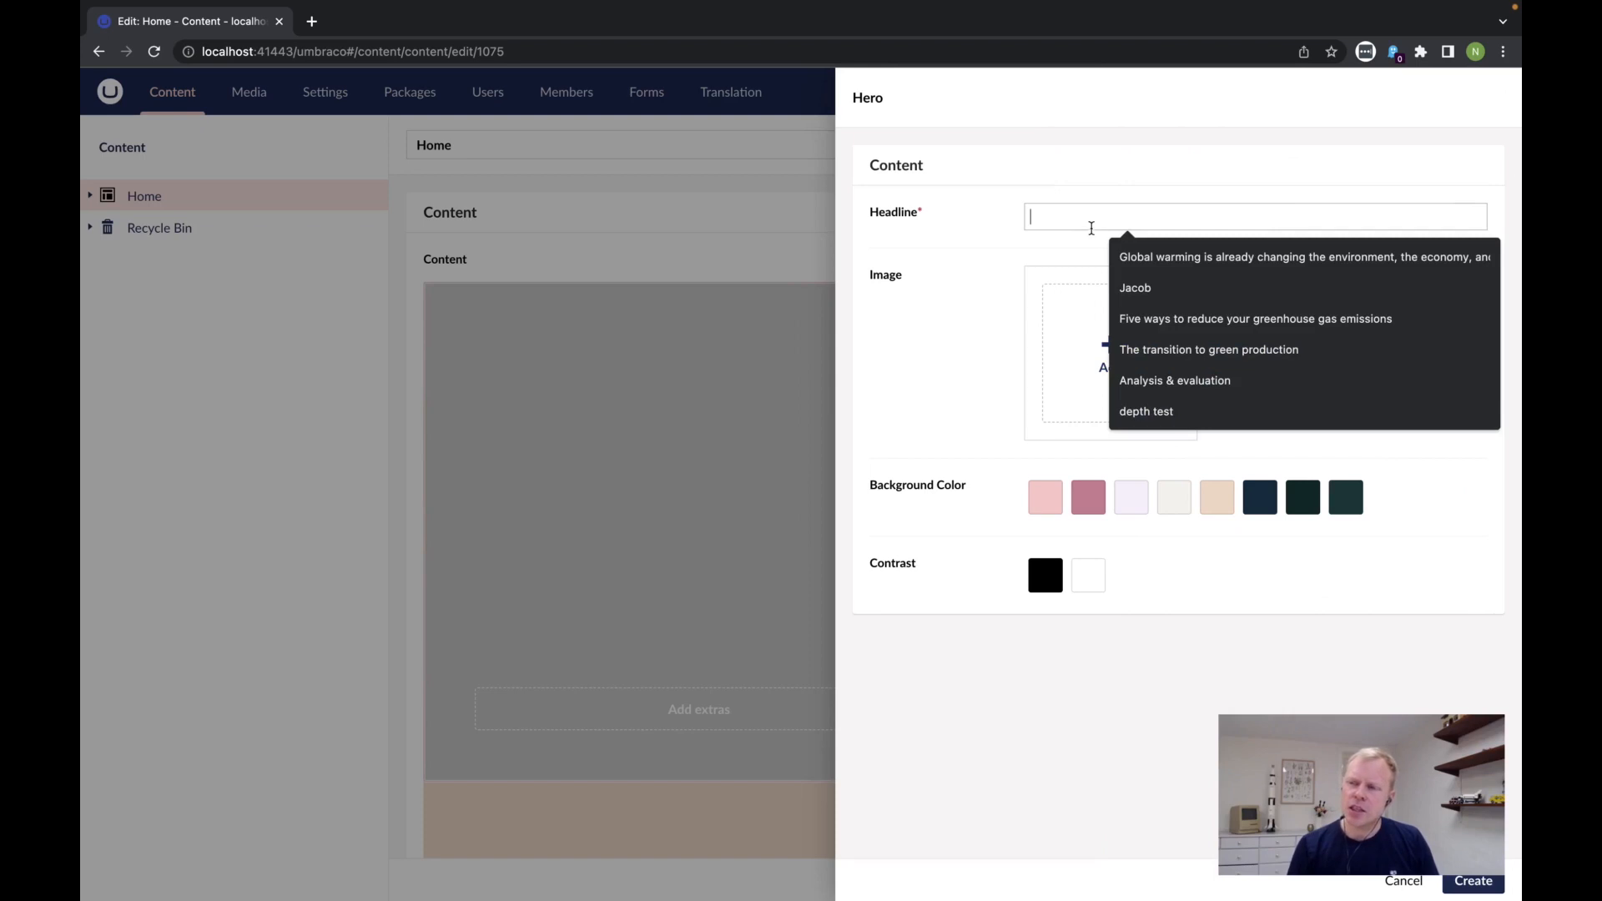
left_click(1305, 257)
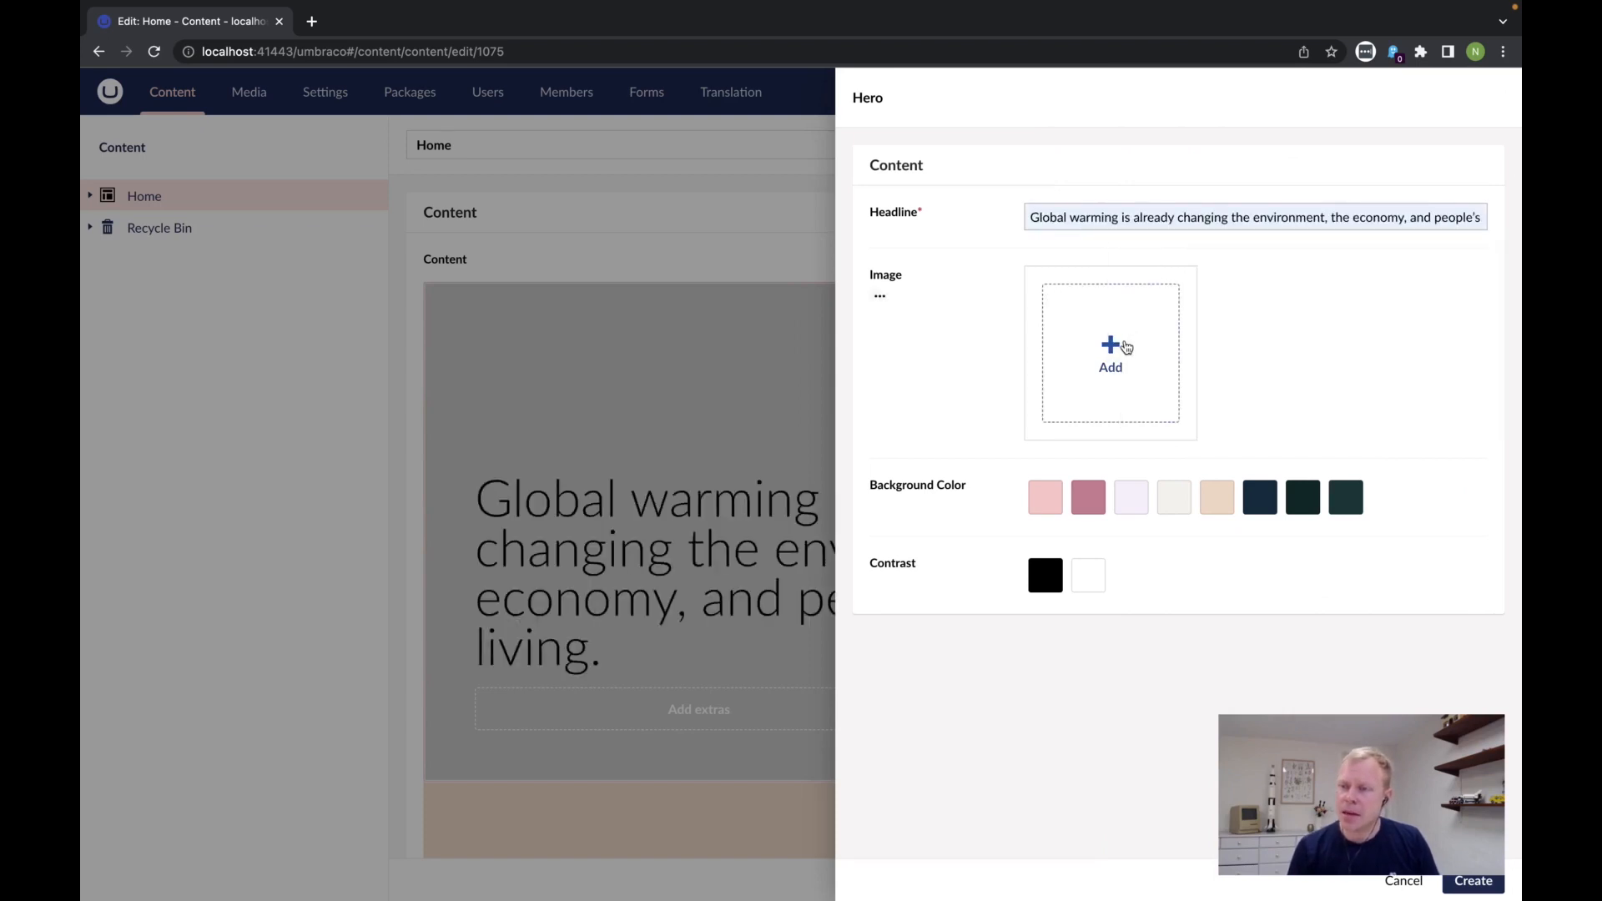
Give the Hero the fern image, dark green background and white contrast, then create it.
left_click(1110, 352)
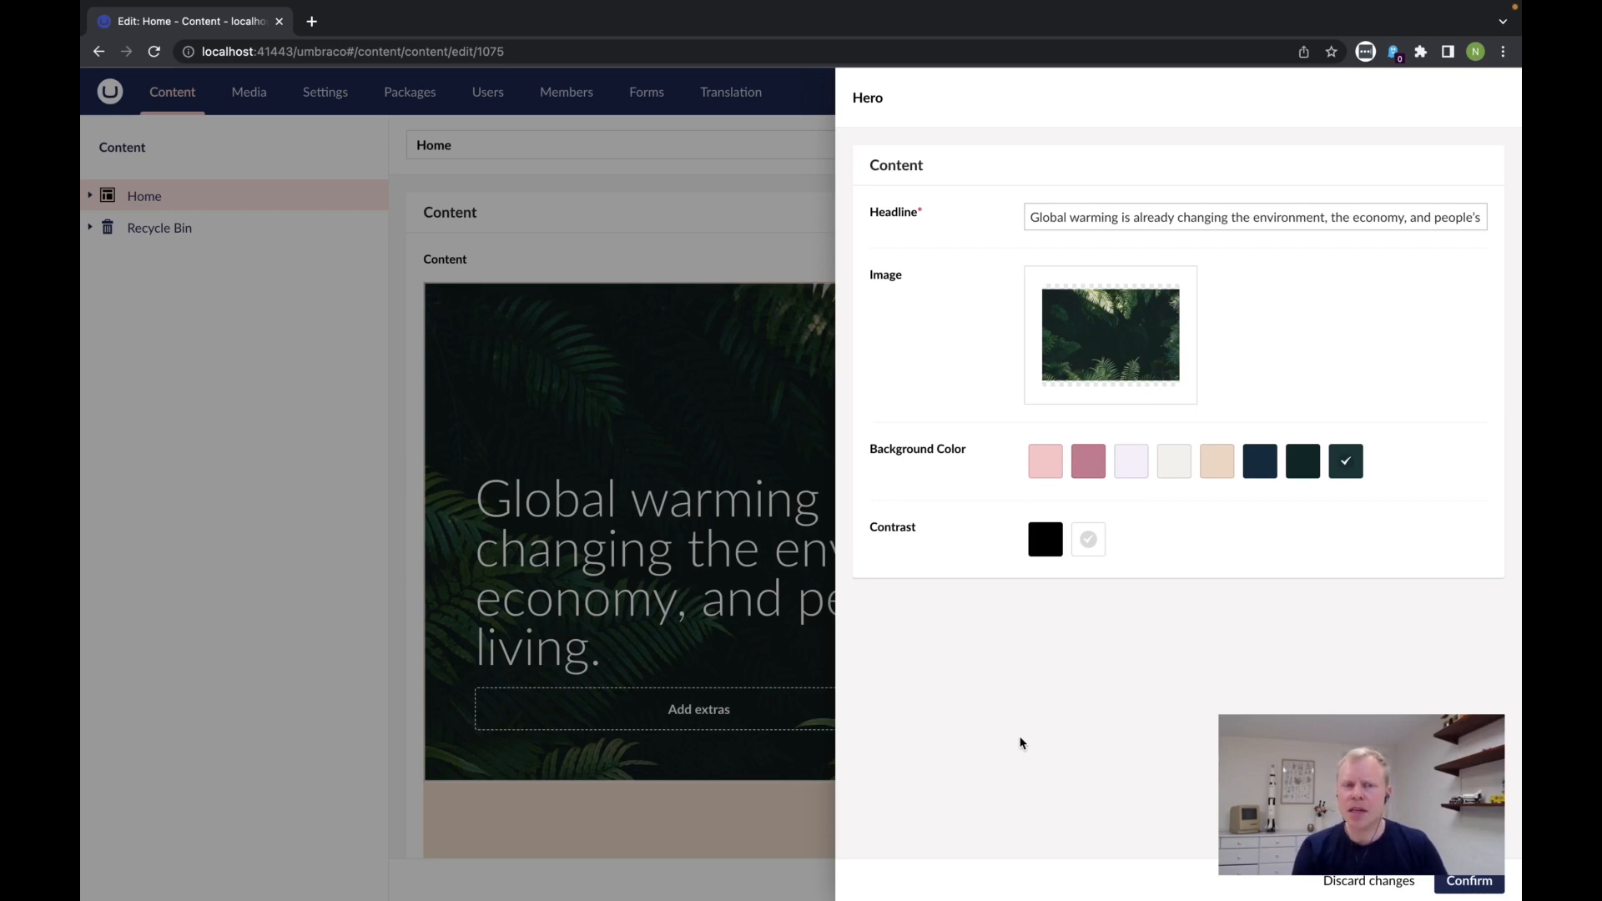
mouse_move(916, 703)
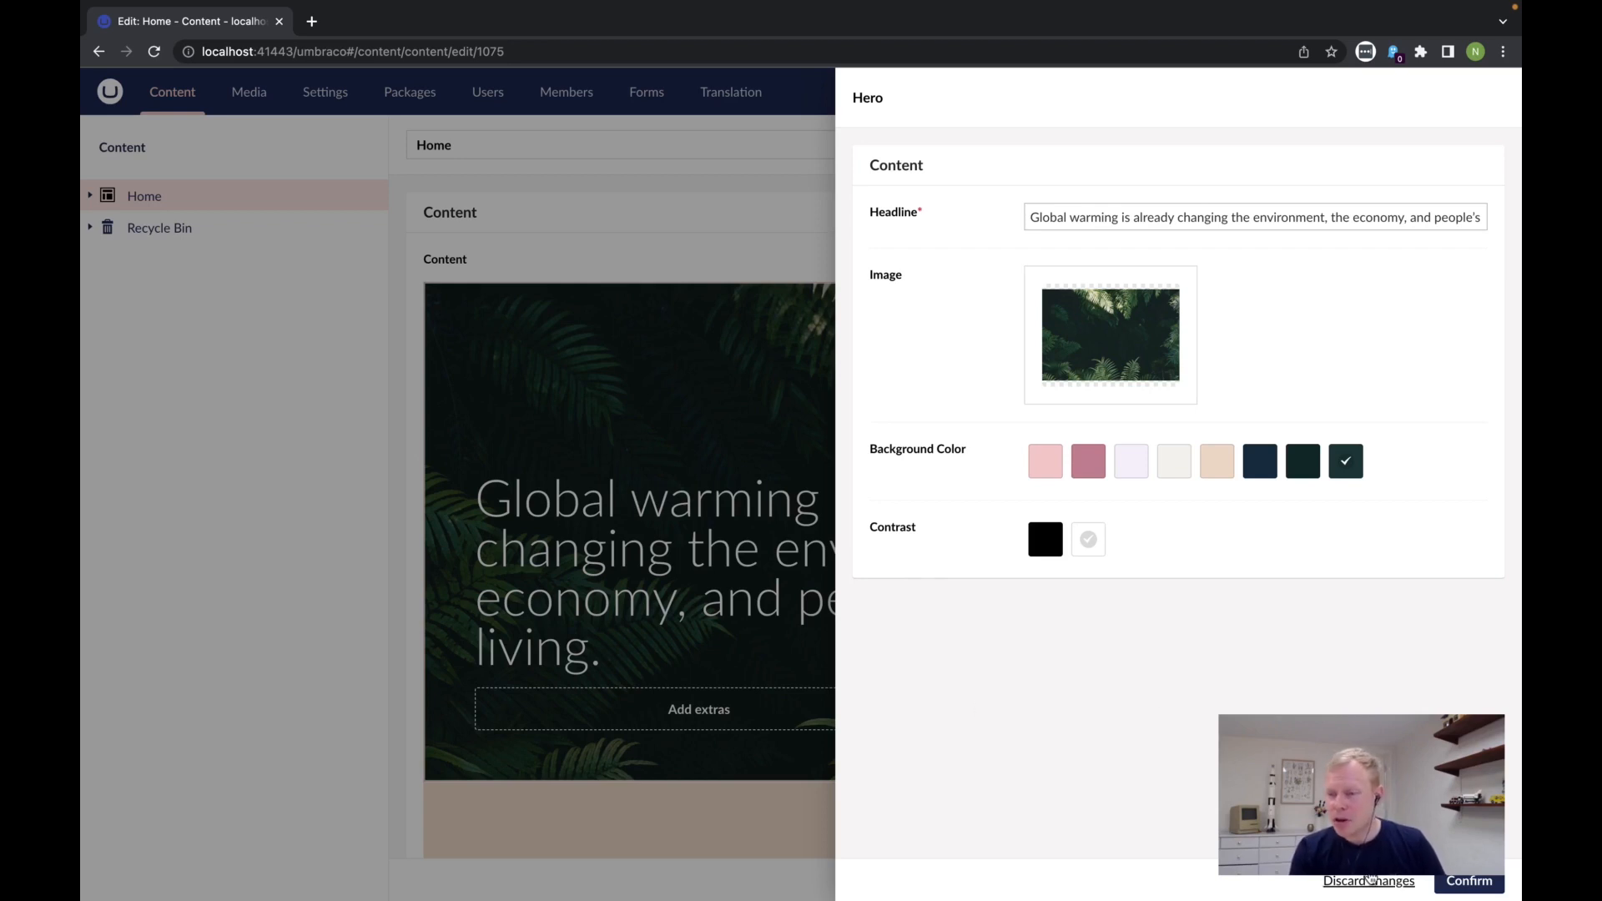
left_click(1469, 881)
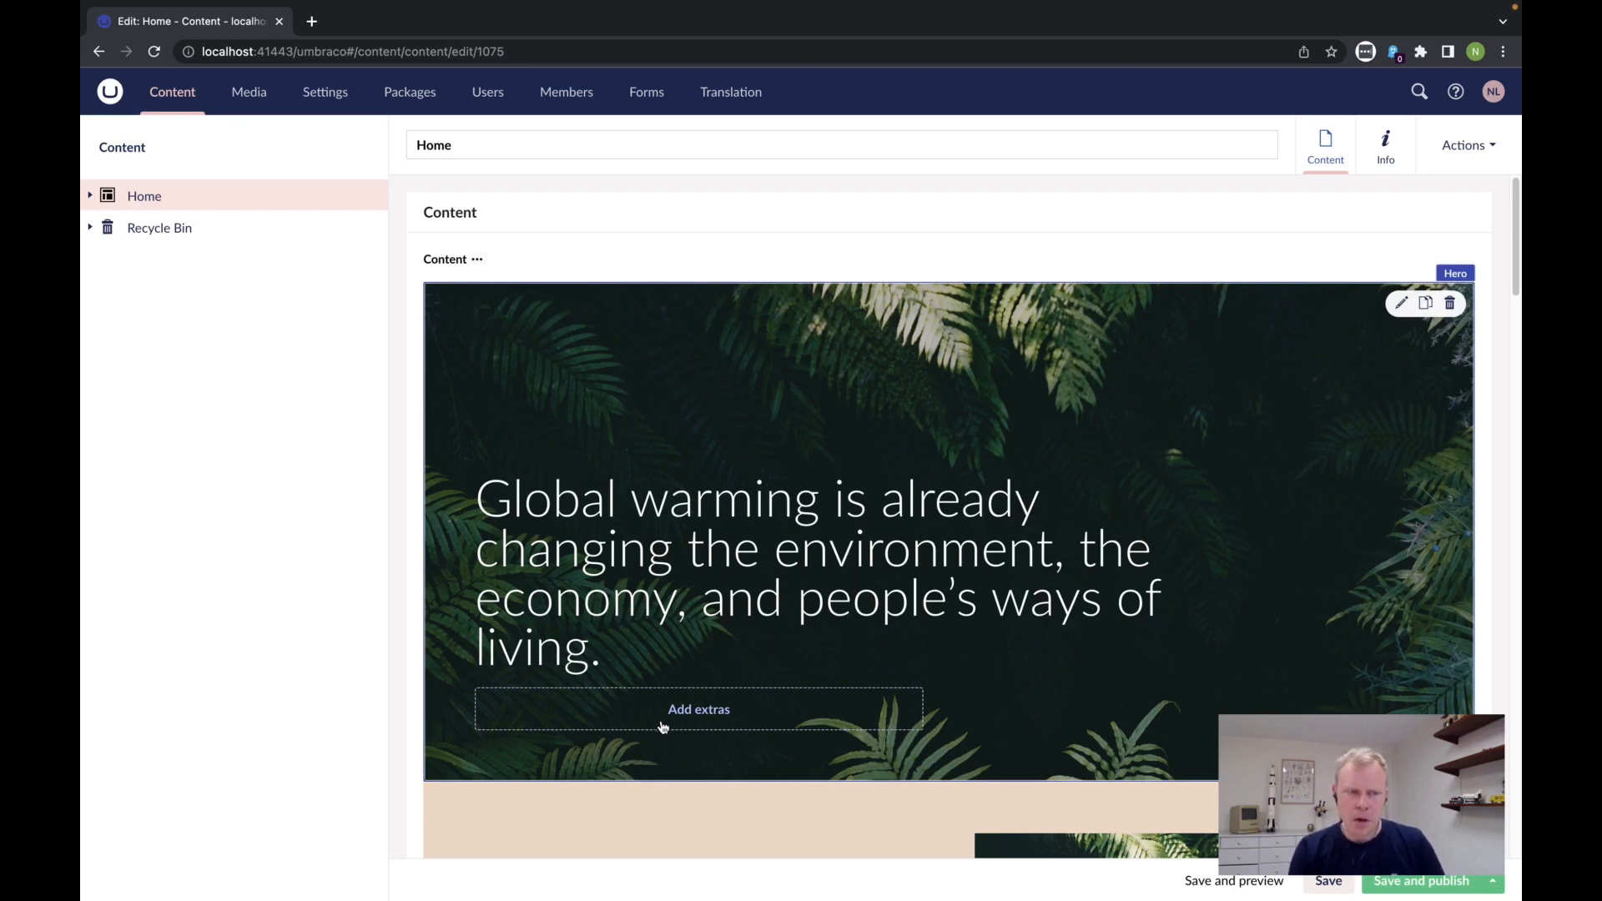
Add a Call to Action in the Hero titled 'Our services' linking to the Services page.
left_click(698, 709)
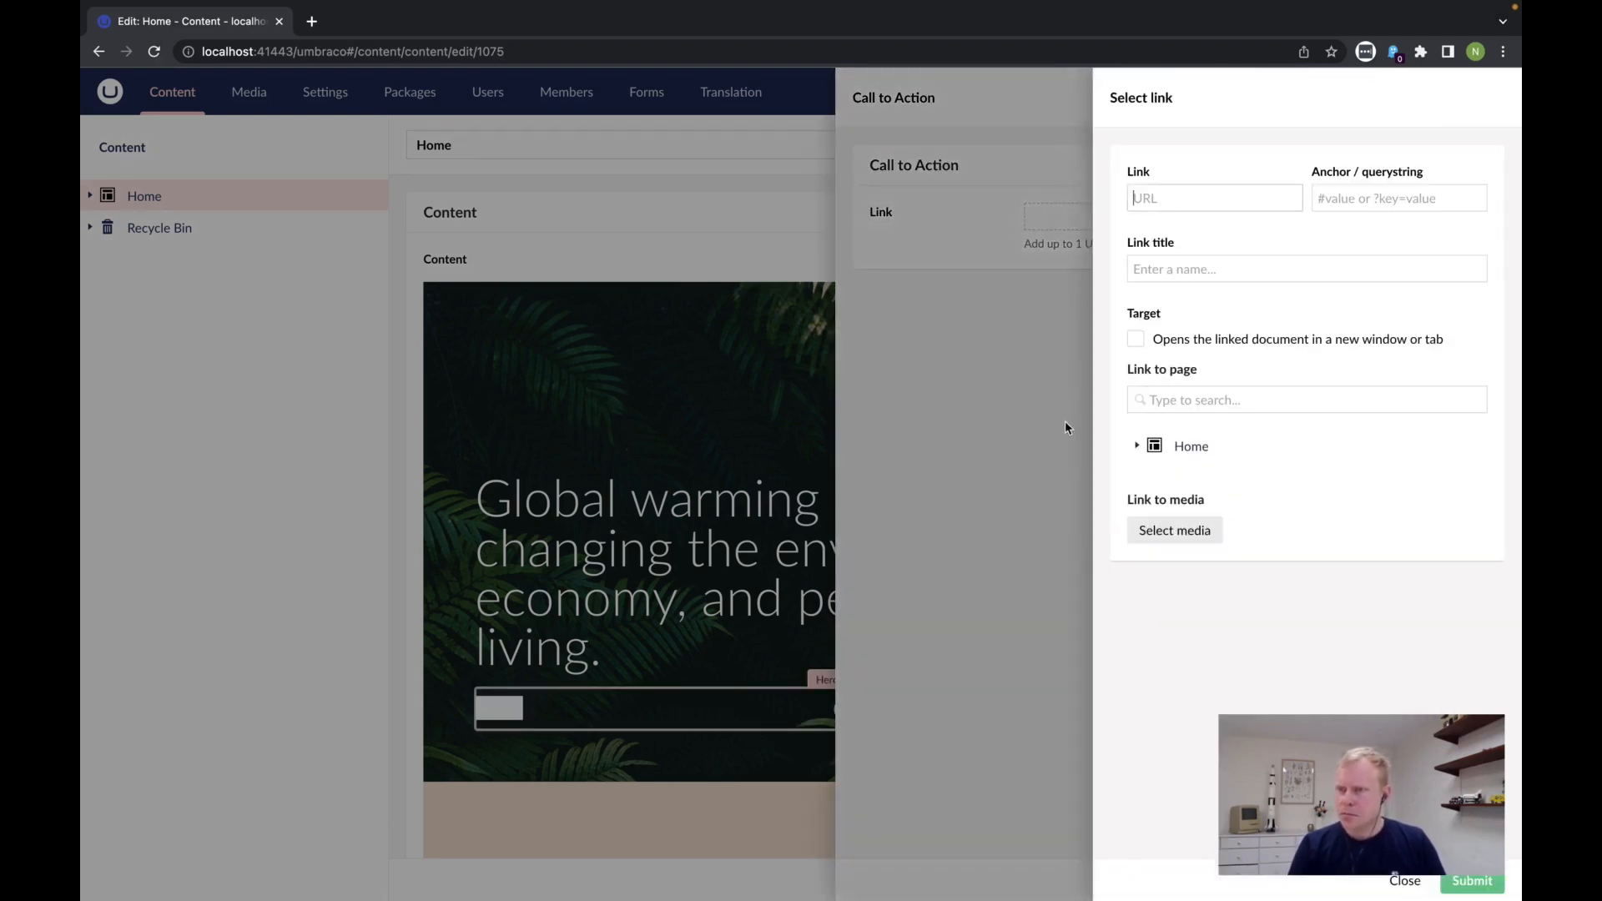
left_click(1471, 881)
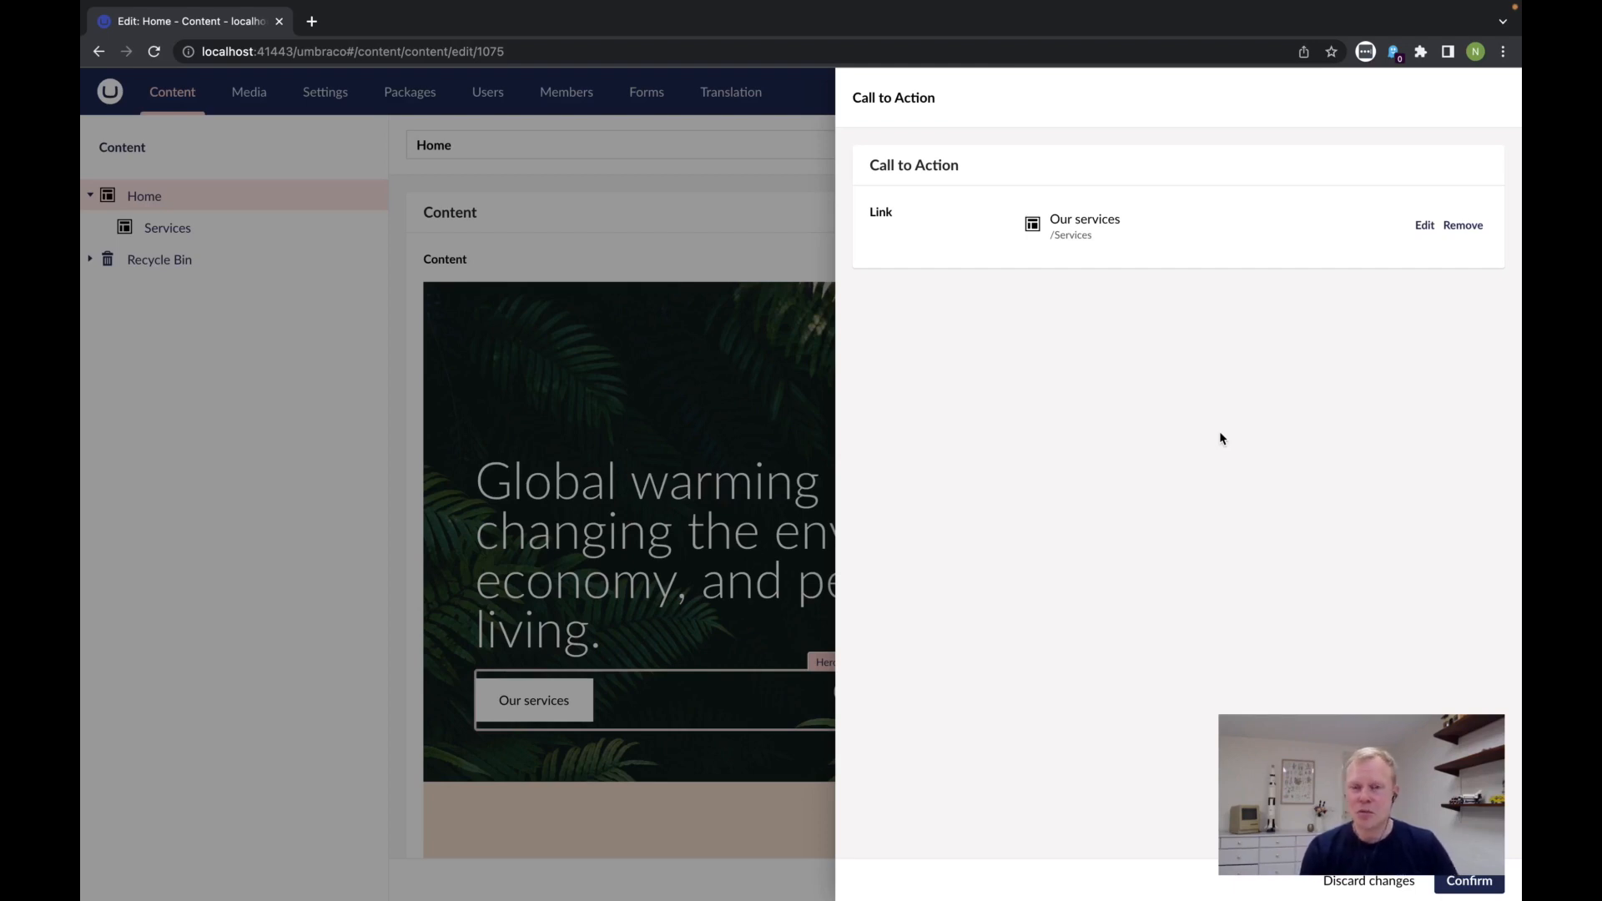
left_click(1469, 881)
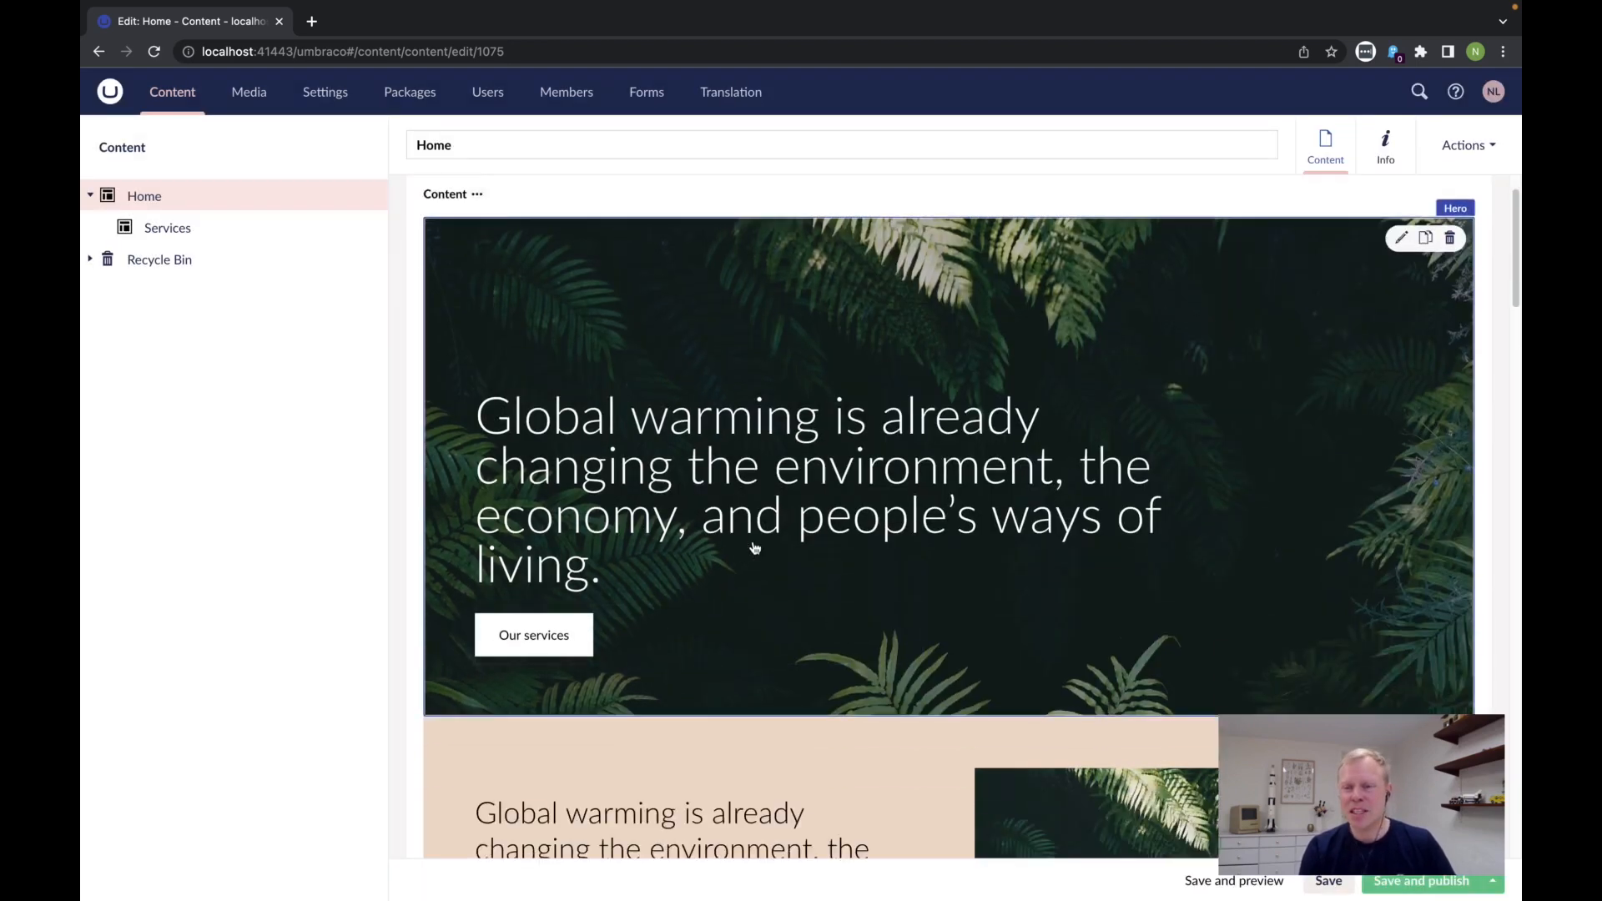
scroll("down", 3)
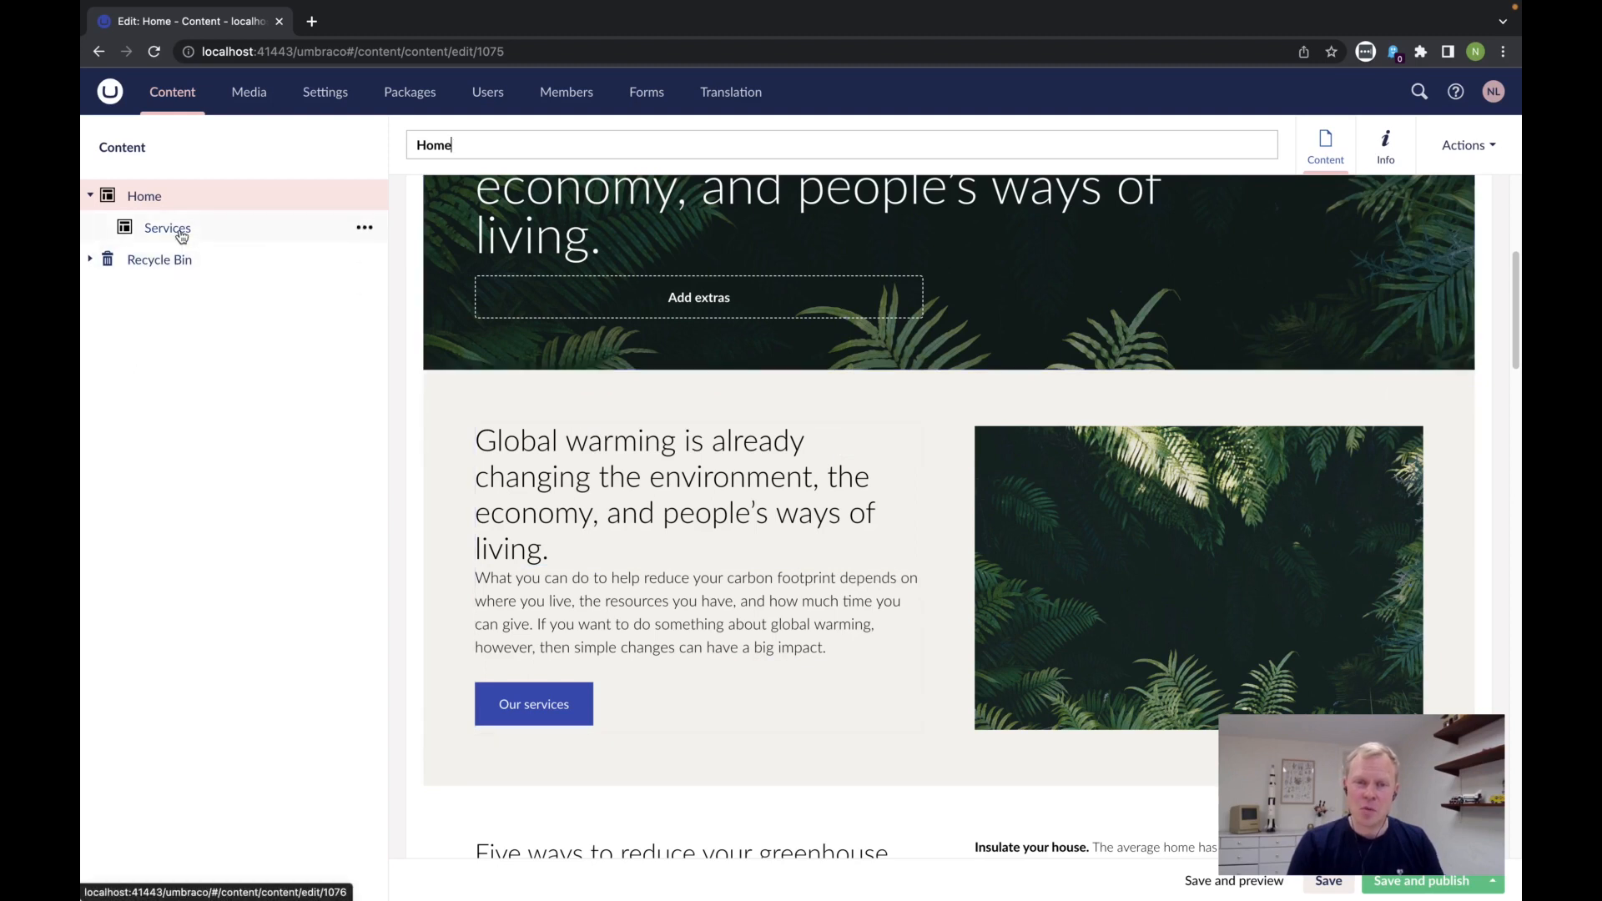
On the Services page, enlarge the Analysis & evaluation card and move the indoor climate card right.
left_click(166, 227)
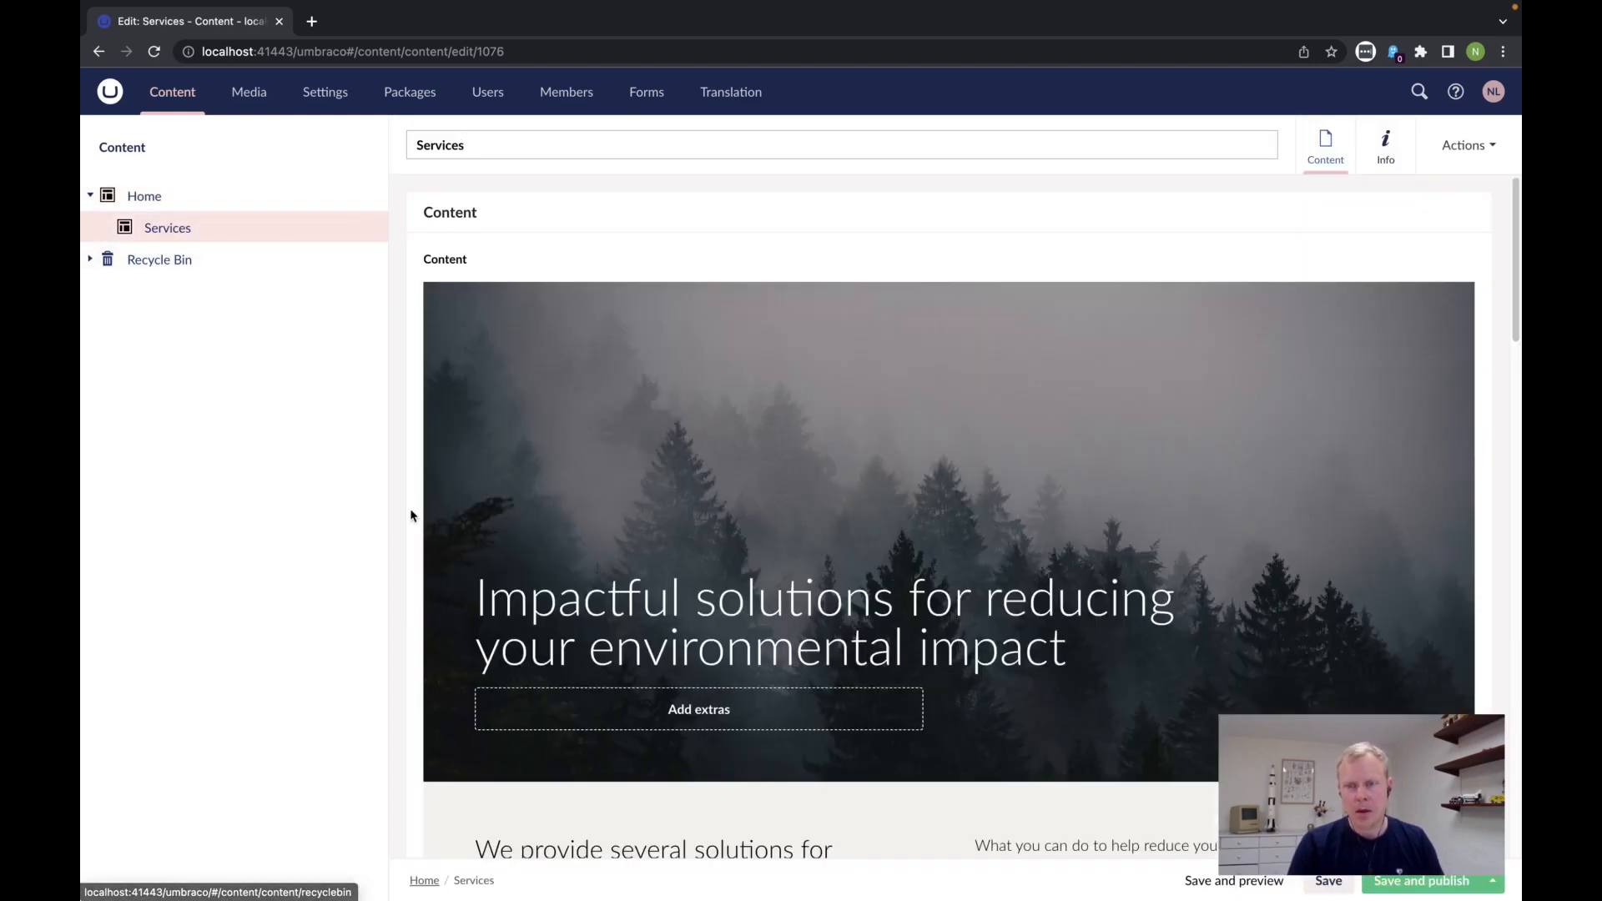
scroll("down", 3)
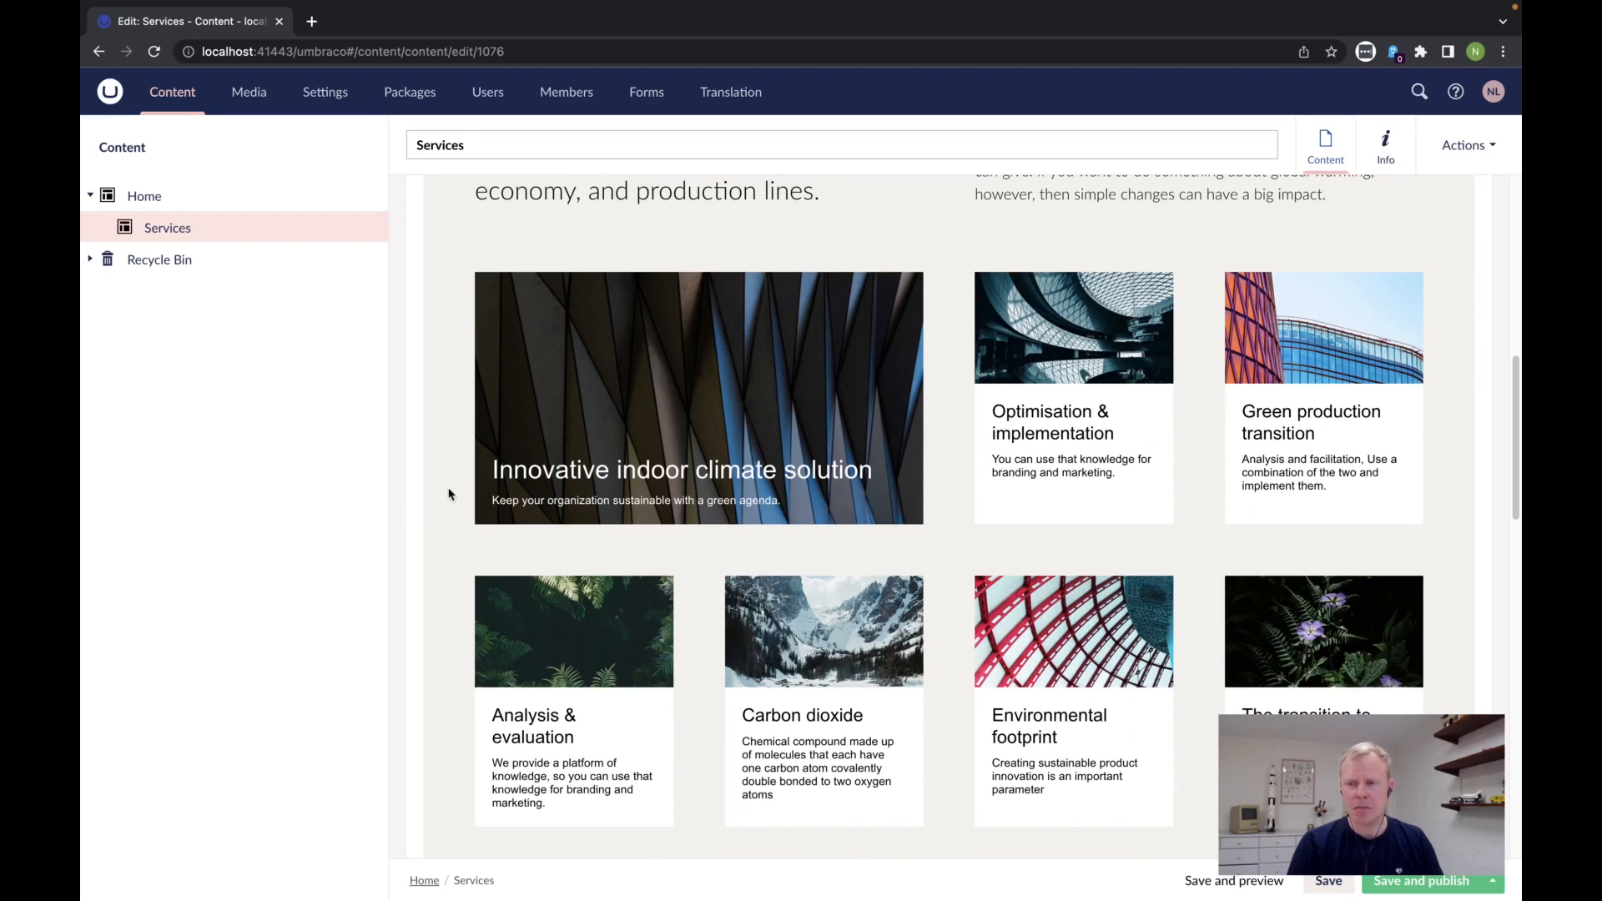
mouse_move(774, 449)
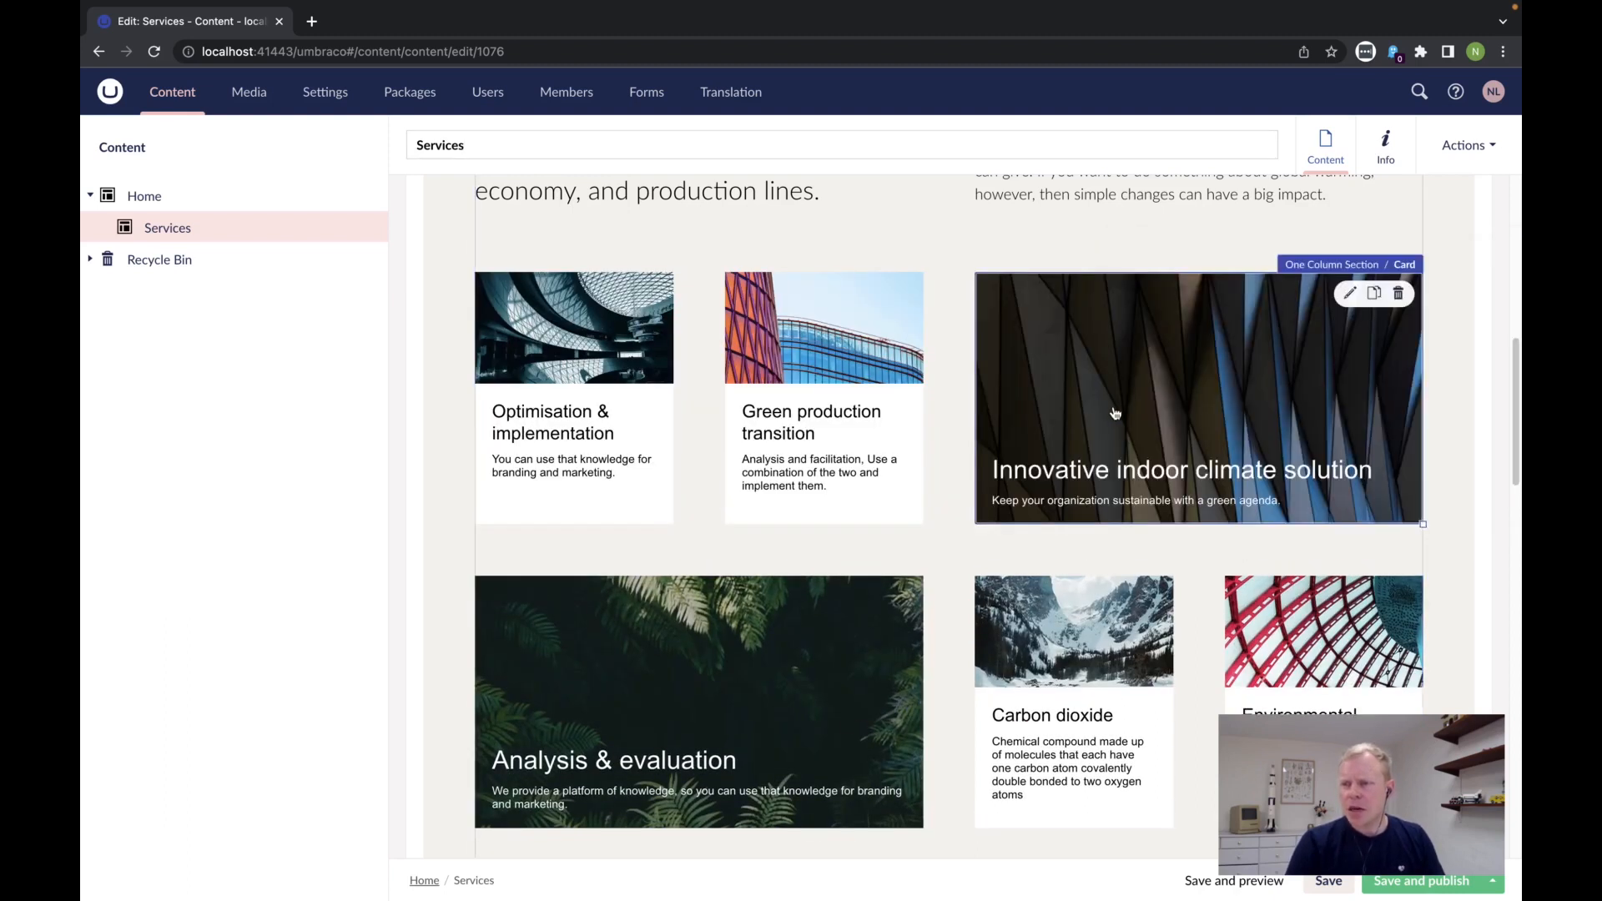
scroll("down", 3)
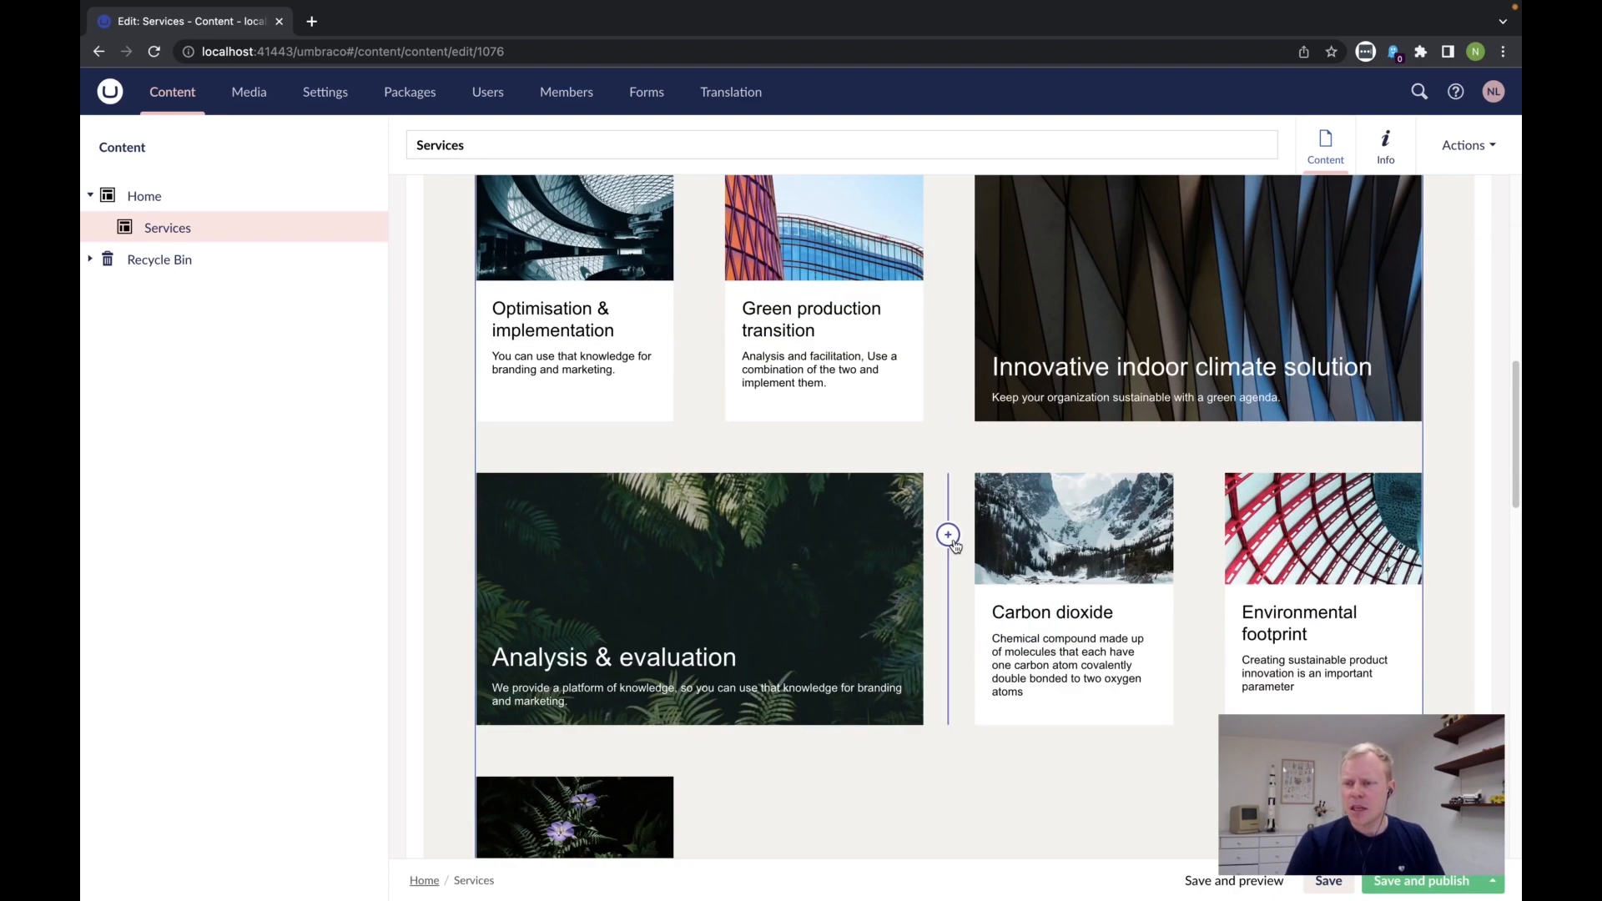
scroll("down", 3)
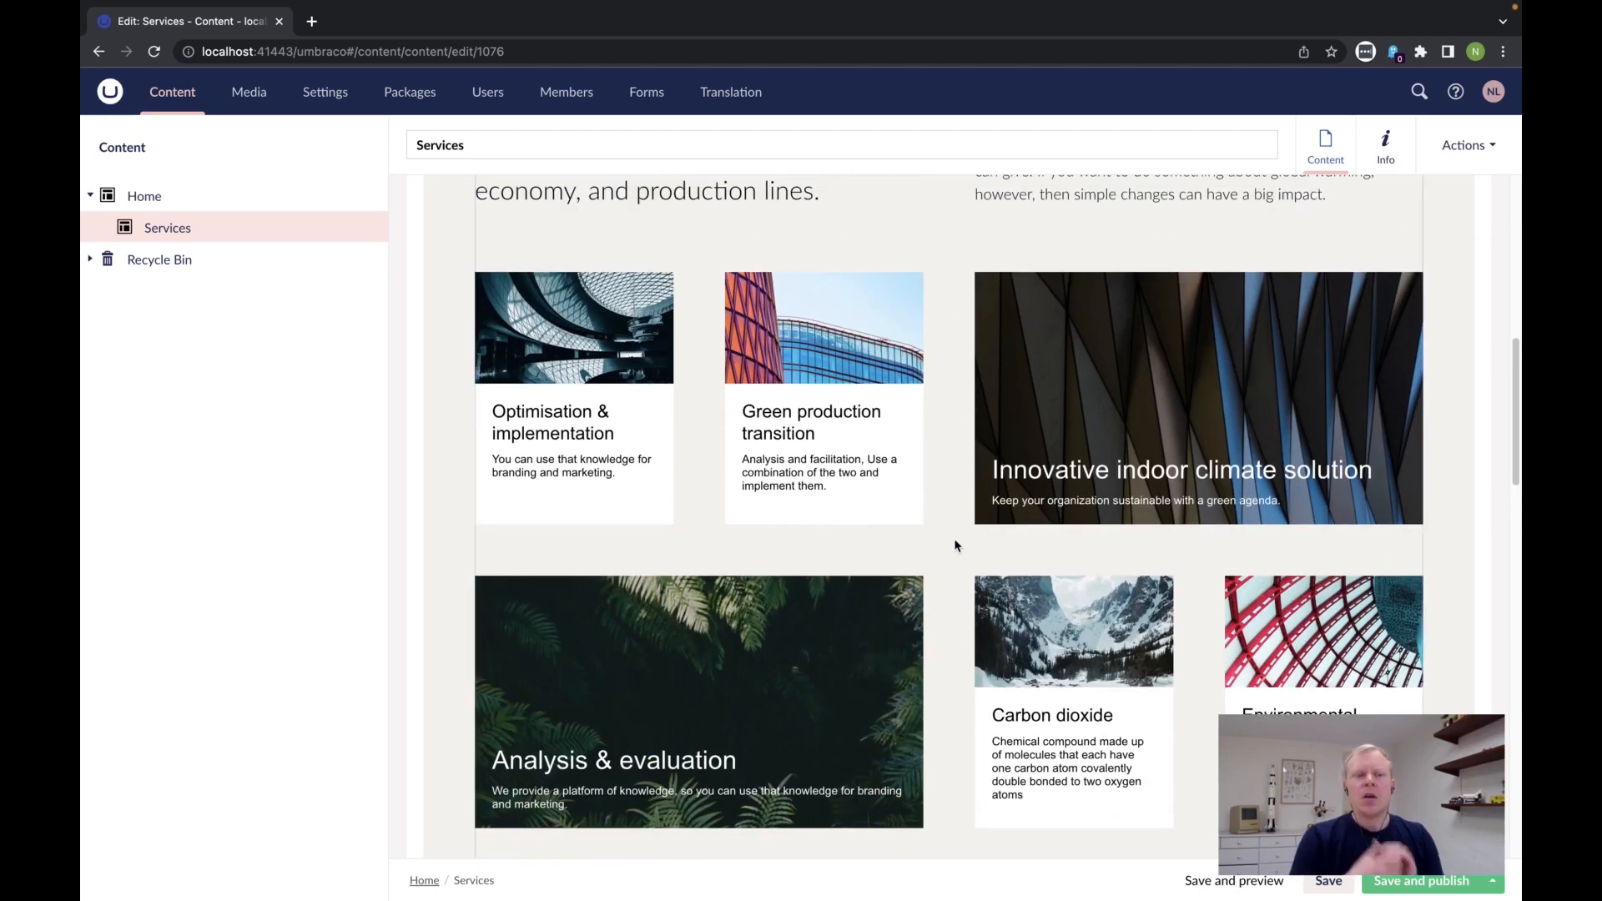